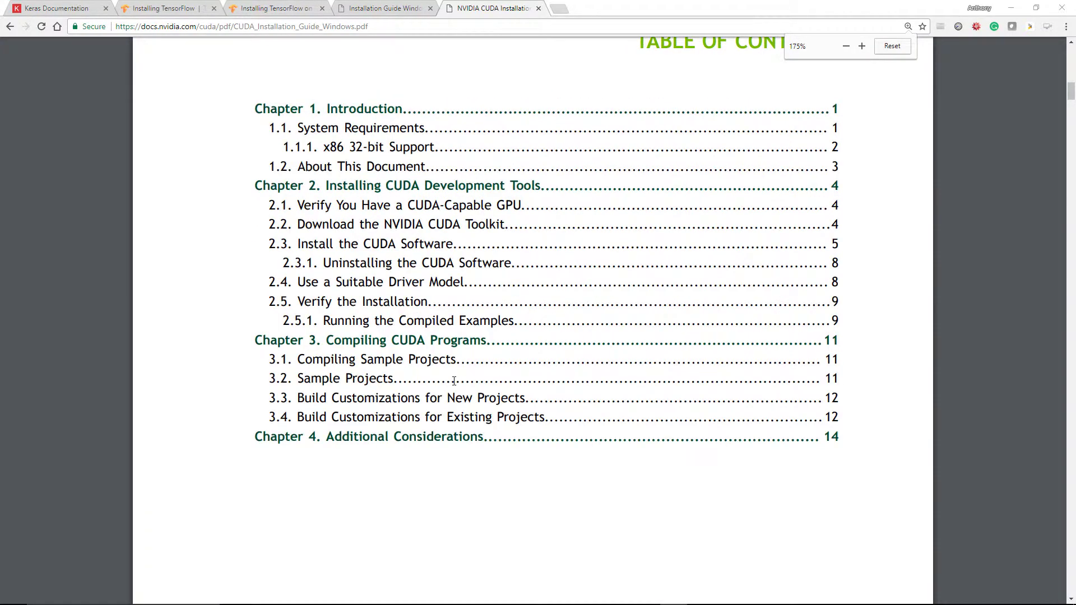
Step: Reset the guide's zoom and scroll to section 2.5.1, Running the Compiled Examples
{"action": "left_click", "coordinate": [862, 46]}
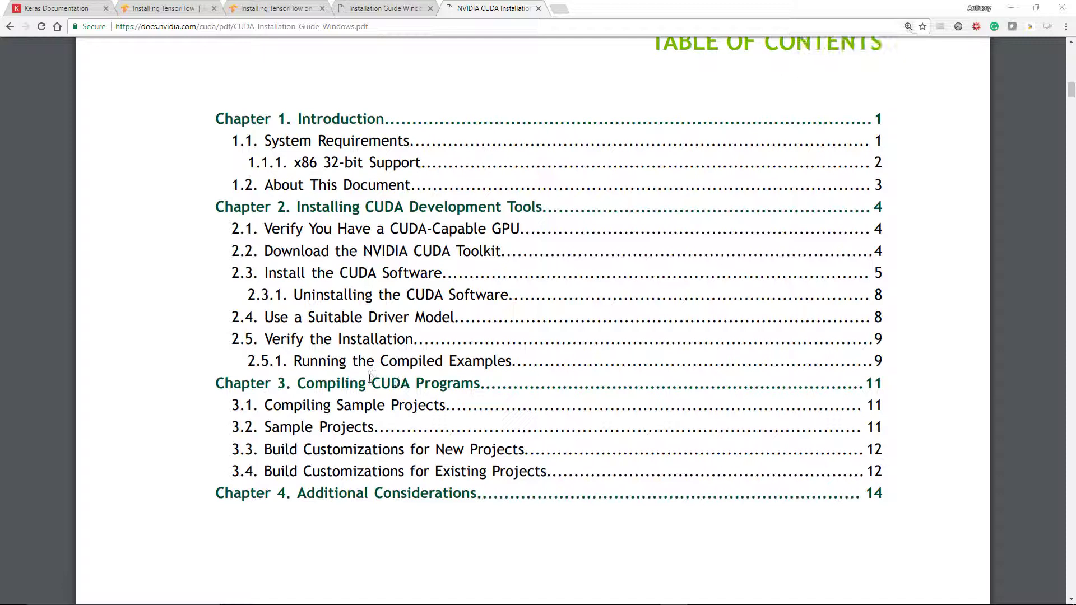
{"action": "mouse_move", "coordinate": [274, 346]}
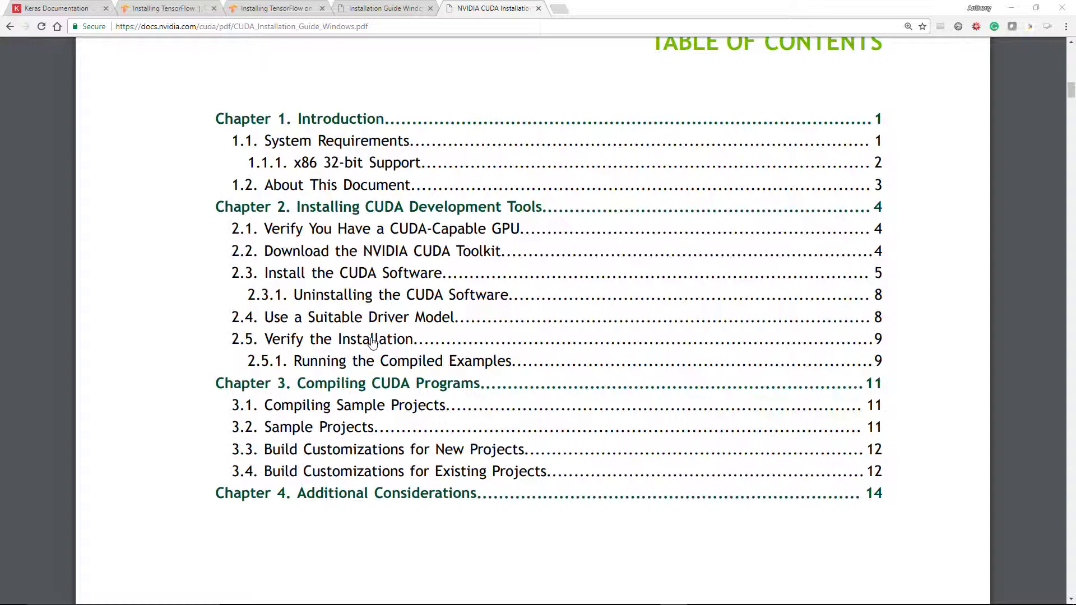
{"action": "scroll", "scroll_direction": "down", "scroll_amount": 3}
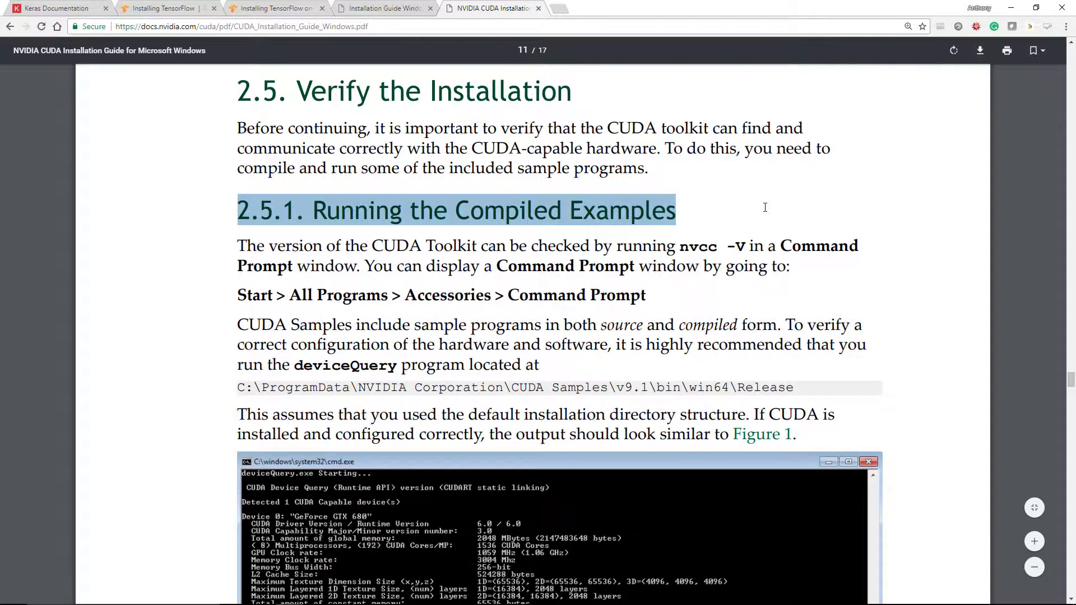
{"action": "mouse_move", "coordinate": [35, 440]}
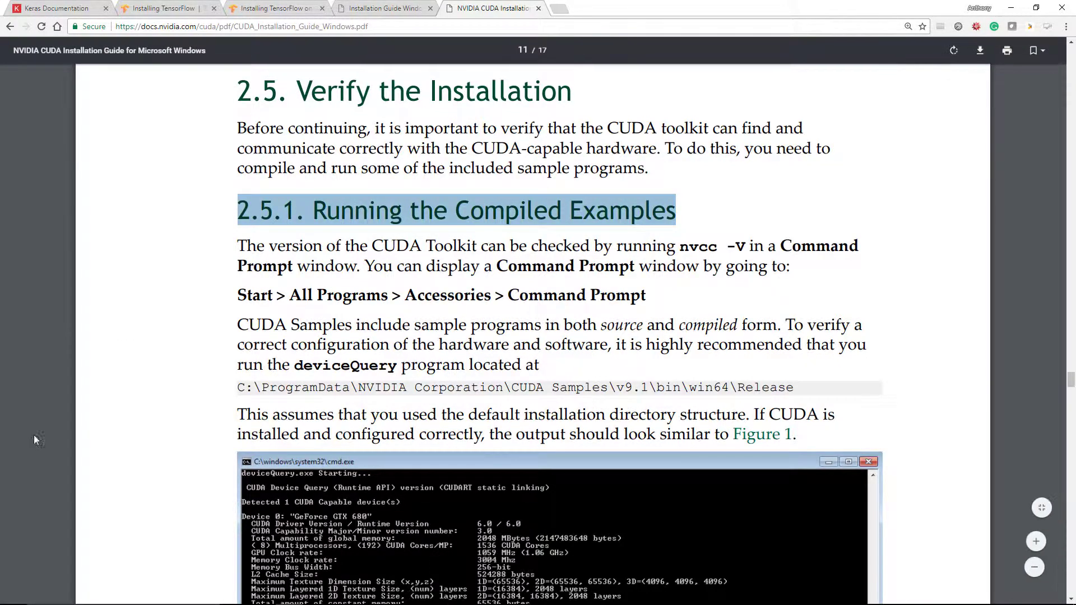
Step: Run nvcc -V in Command Prompt to confirm CUDA release 9.1, V9.1.85
{"action": "left_click", "coordinate": [12, 594]}
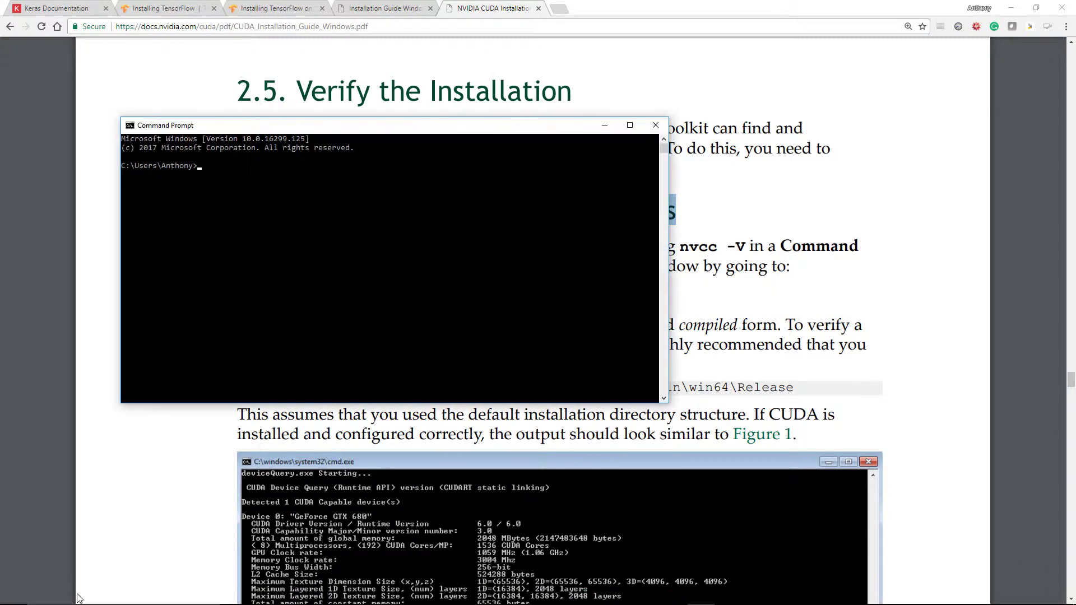
{"action": "mouse_move", "coordinate": [370, 128]}
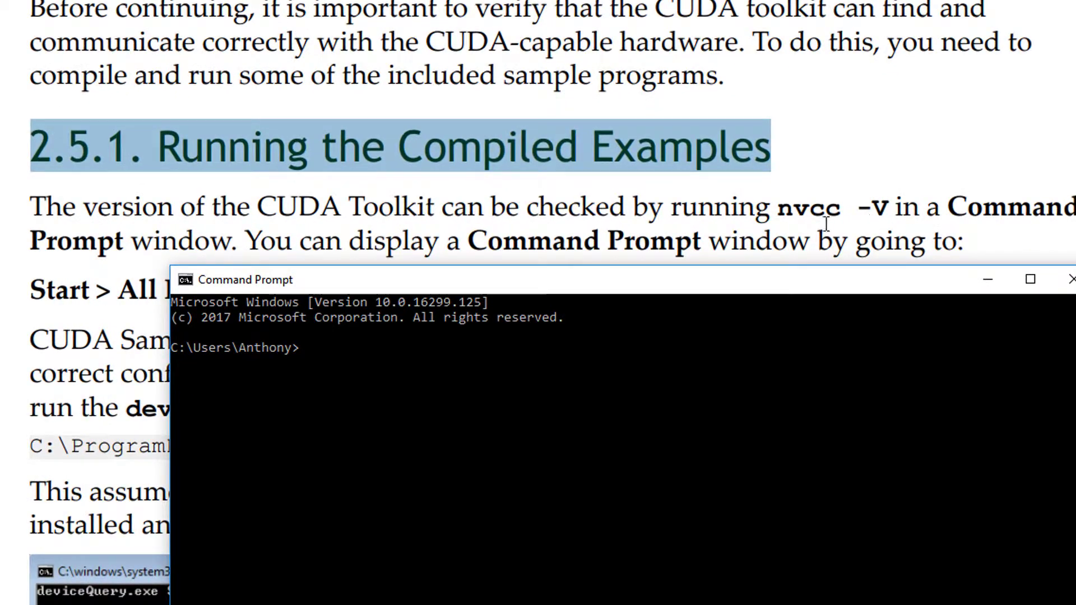
{"action": "type", "text": "n"}
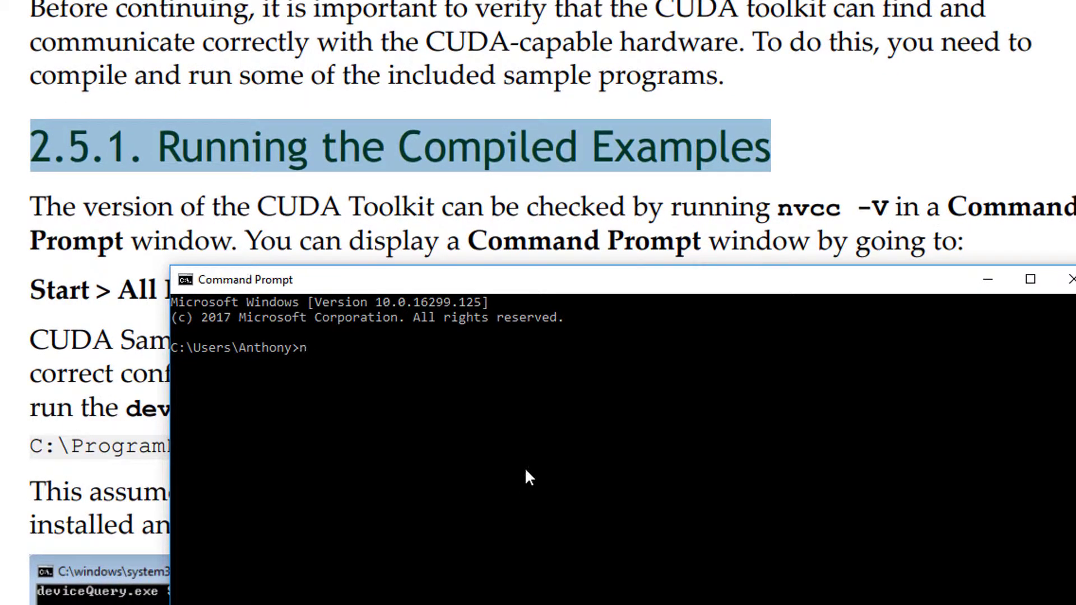
{"action": "type", "text": "vcc -"}
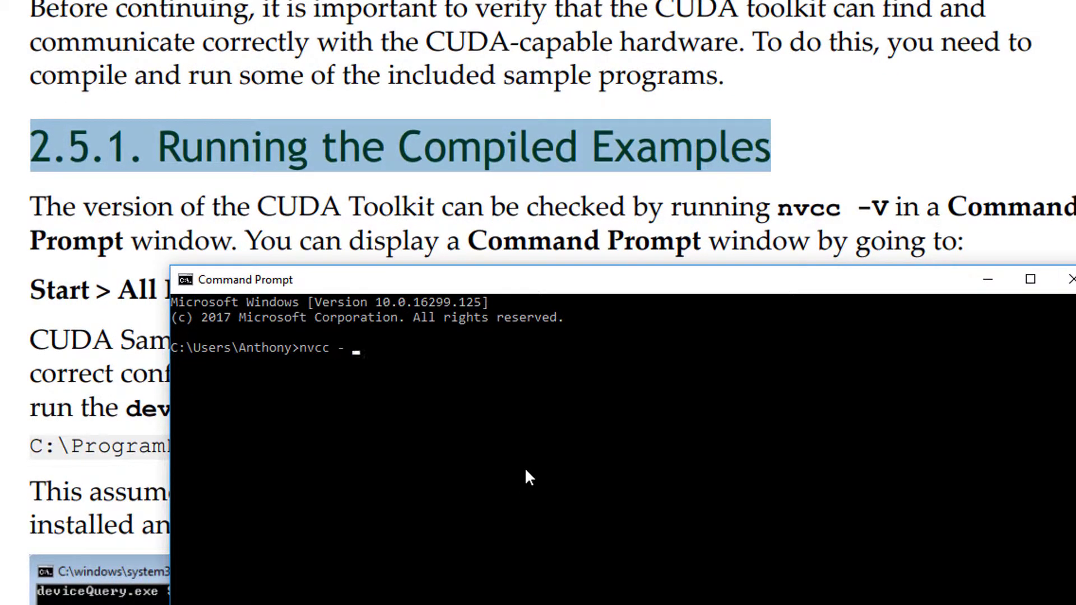
{"action": "type", "text": "V"}
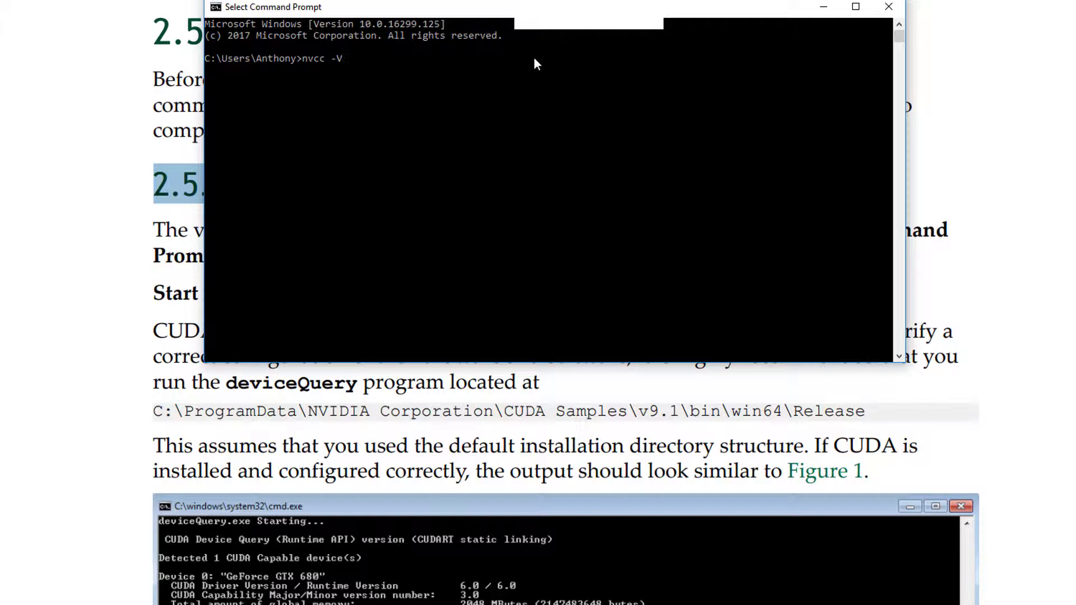
{"action": "left_click", "coordinate": [545, 154]}
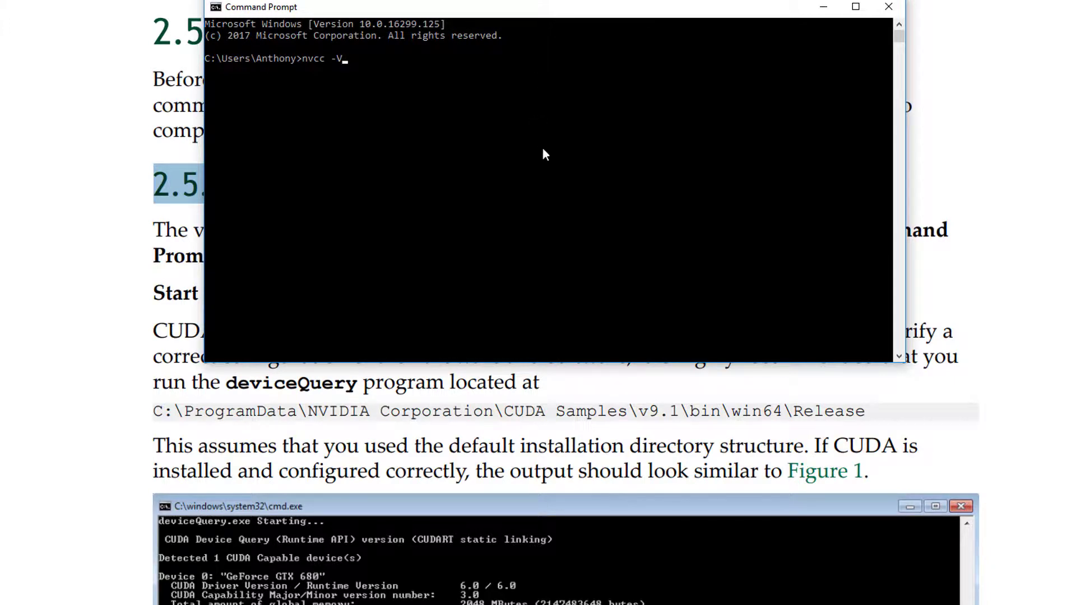
{"action": "mouse_move", "coordinate": [446, 109]}
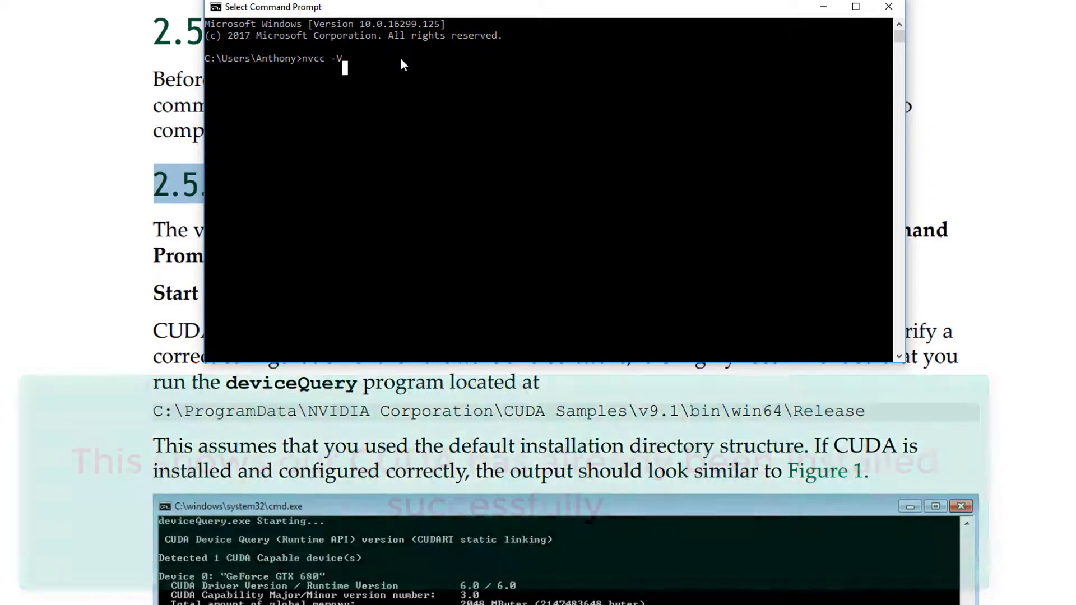
{"action": "key", "text": "Return"}
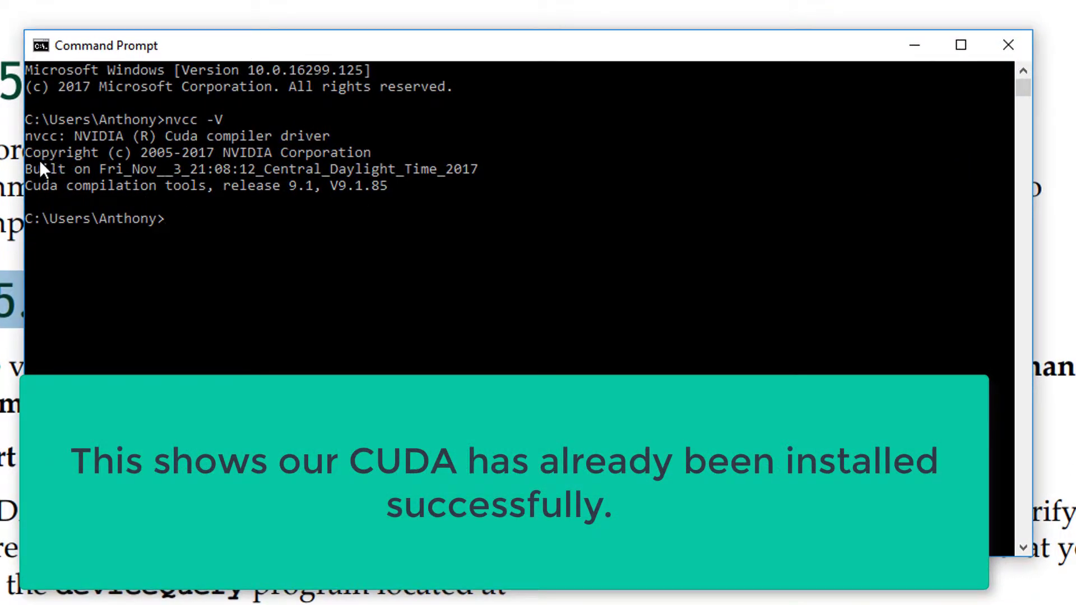
{"action": "mouse_move", "coordinate": [560, 344]}
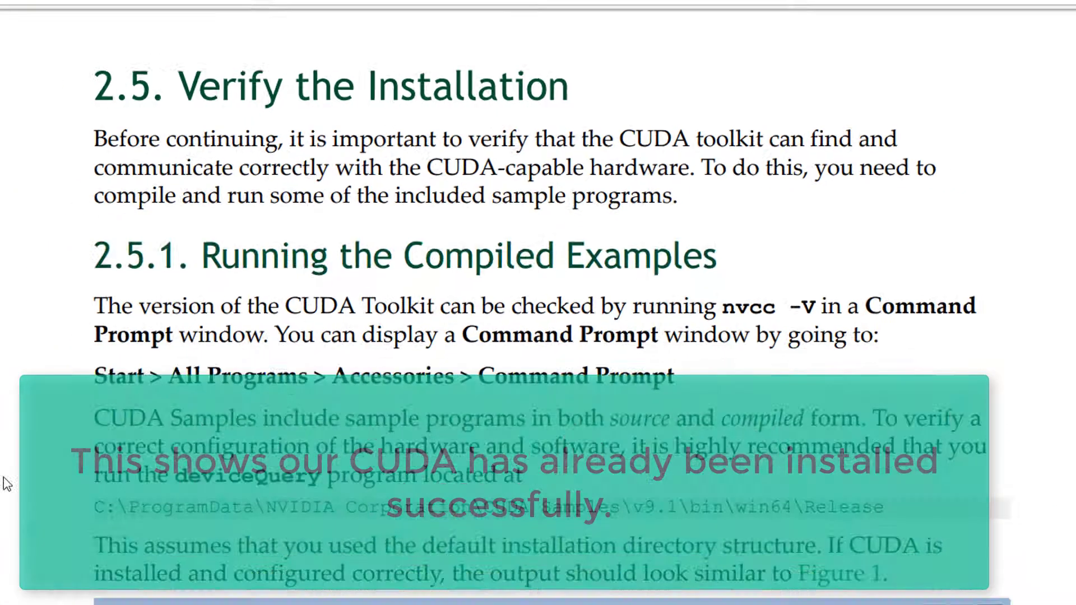
Step: Scroll the guide to Figure 1, Valid Results from deviceQuery CUDA Sample
{"action": "scroll", "scroll_direction": "down", "scroll_amount": 3}
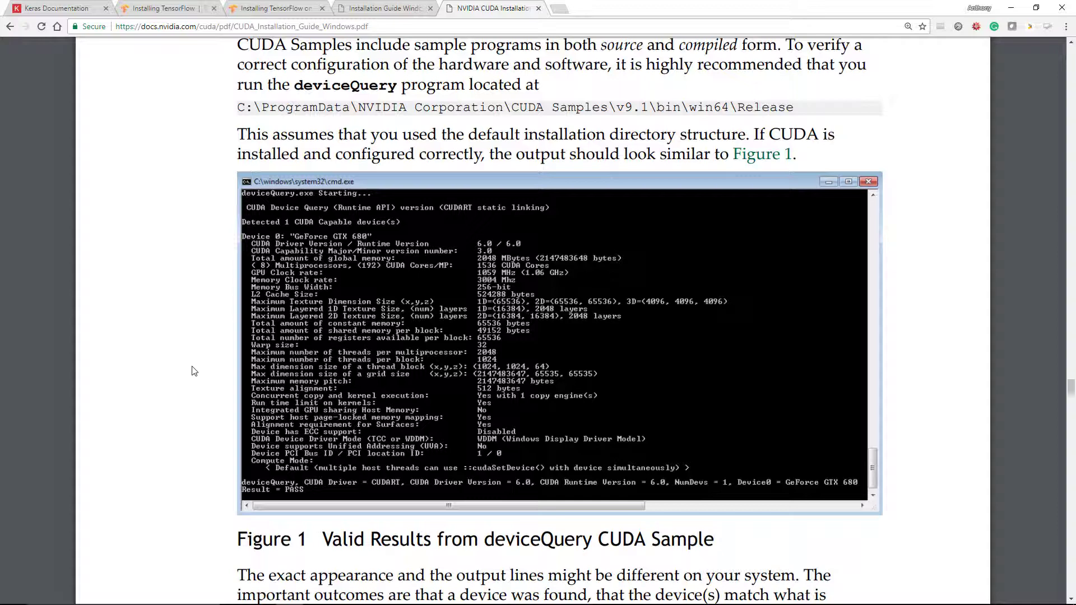
{"action": "scroll", "scroll_direction": "down", "scroll_amount": 3}
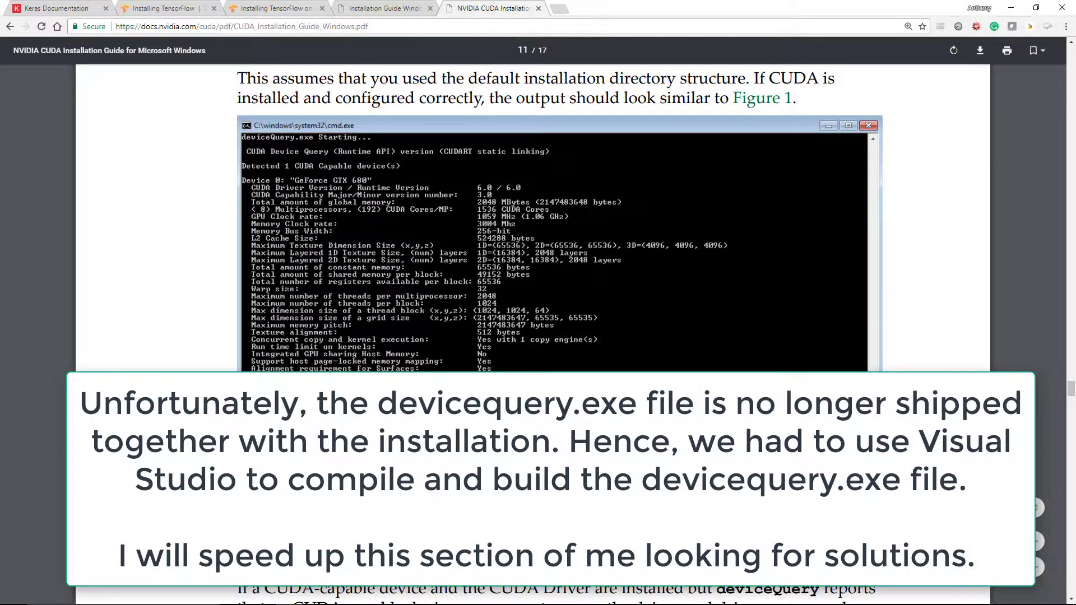
{"action": "scroll", "scroll_direction": "up", "scroll_amount": 3}
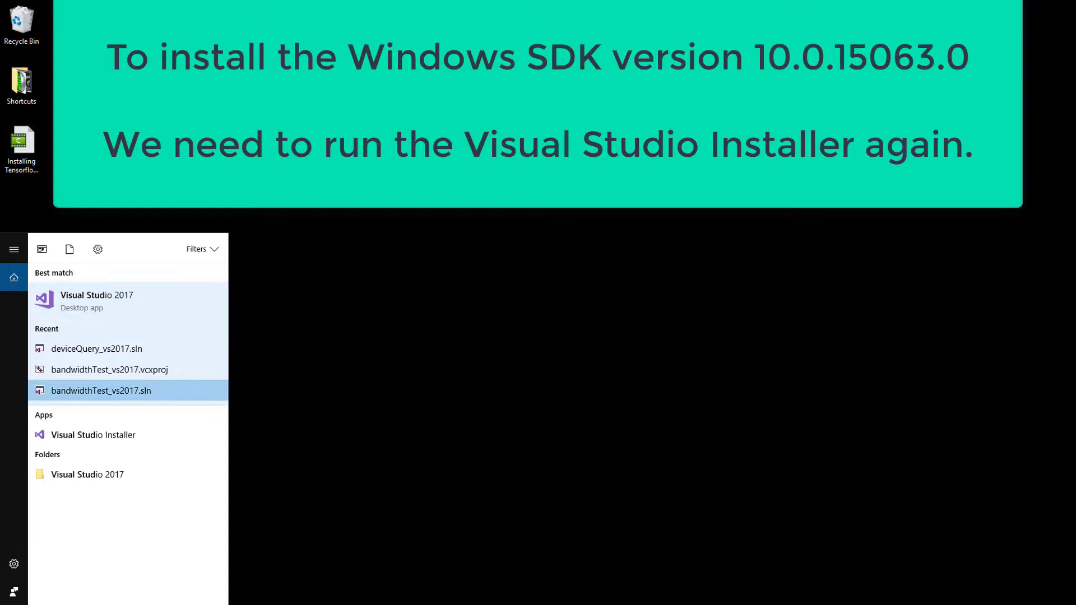
{"action": "mouse_move", "coordinate": [128, 415]}
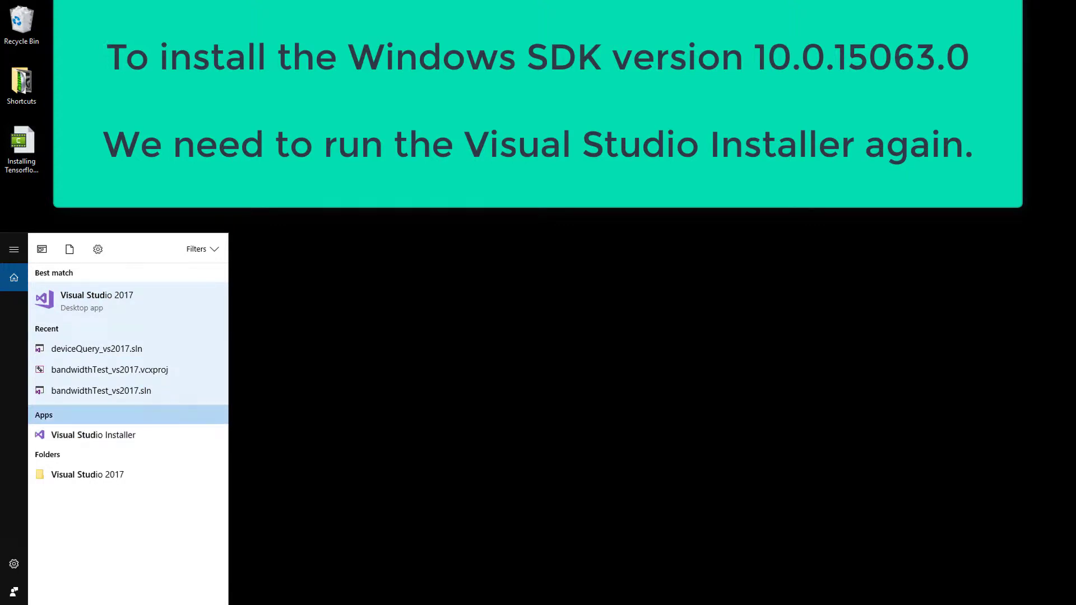
Step: Modify Visual Studio Community 2017 in the installer and browse its individual components list
{"action": "left_click", "coordinate": [93, 435]}
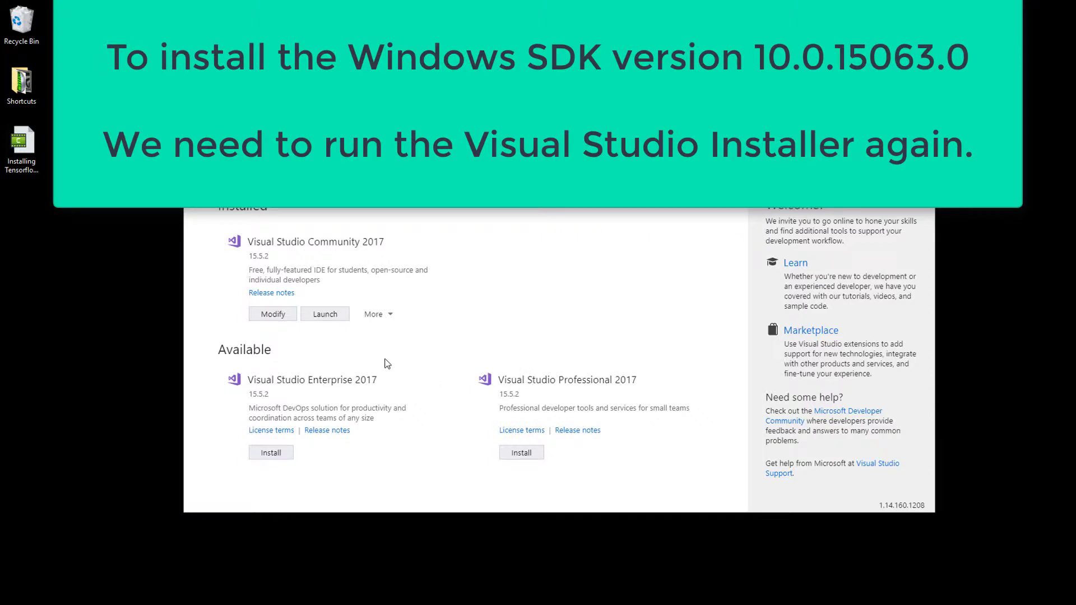
{"action": "left_click", "coordinate": [273, 314]}
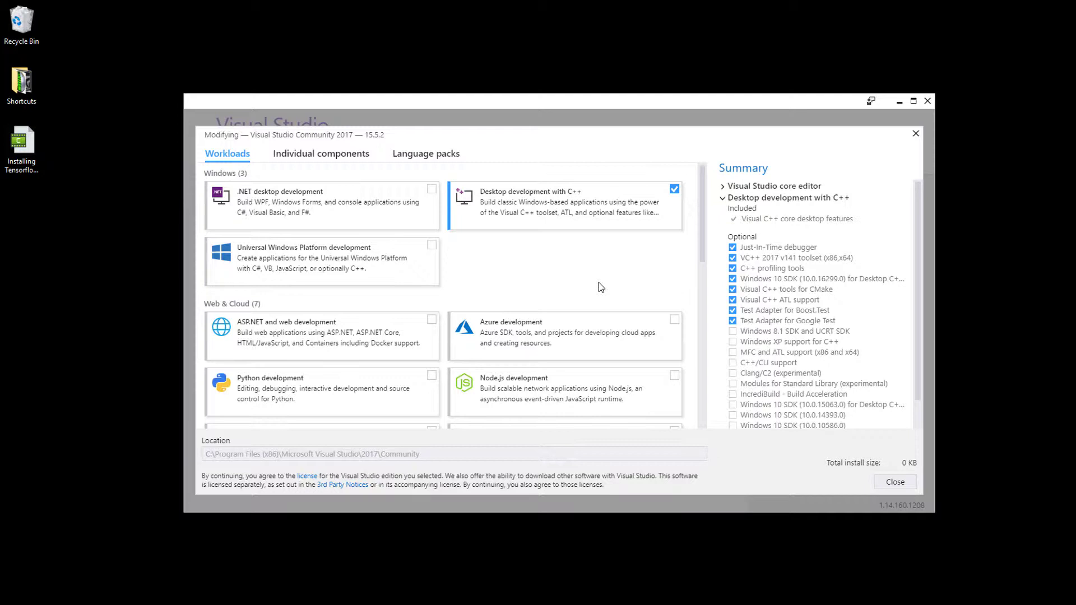
{"action": "mouse_move", "coordinate": [598, 282]}
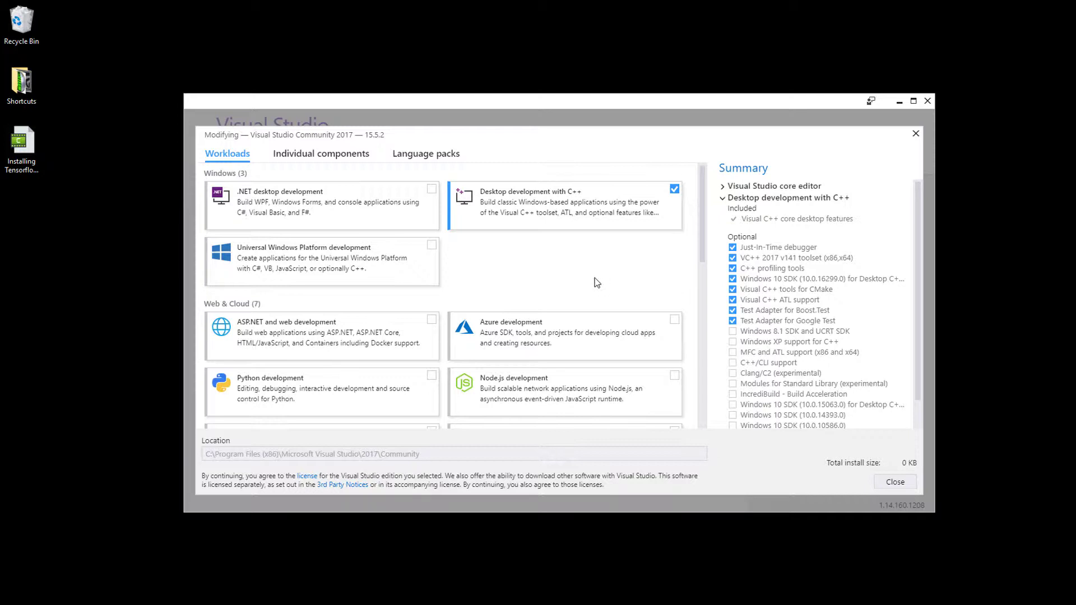
{"action": "left_click", "coordinate": [321, 153]}
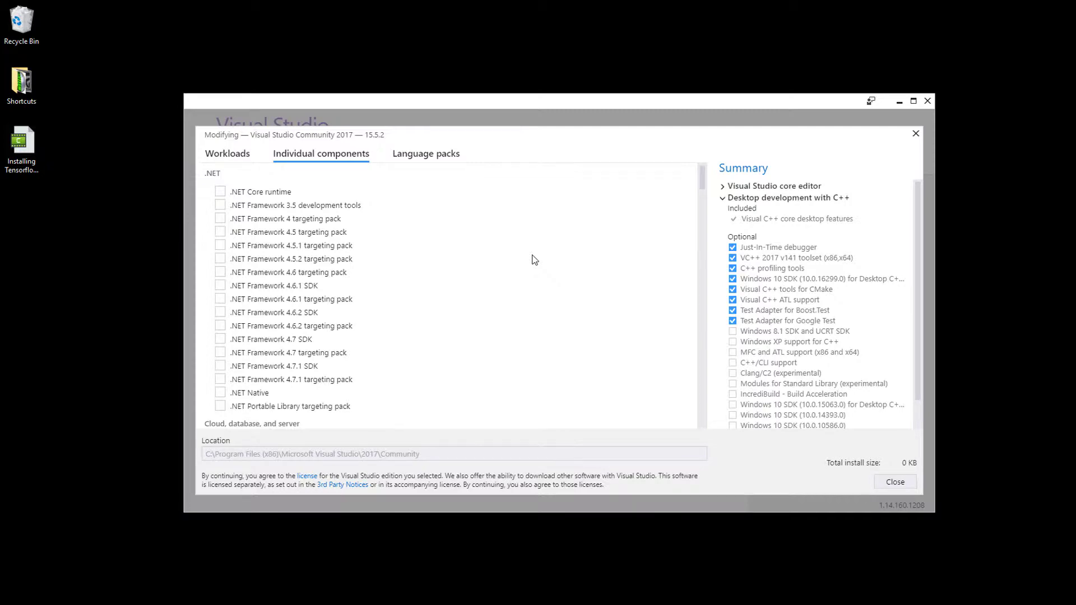
{"action": "scroll", "scroll_direction": "down", "scroll_amount": 3}
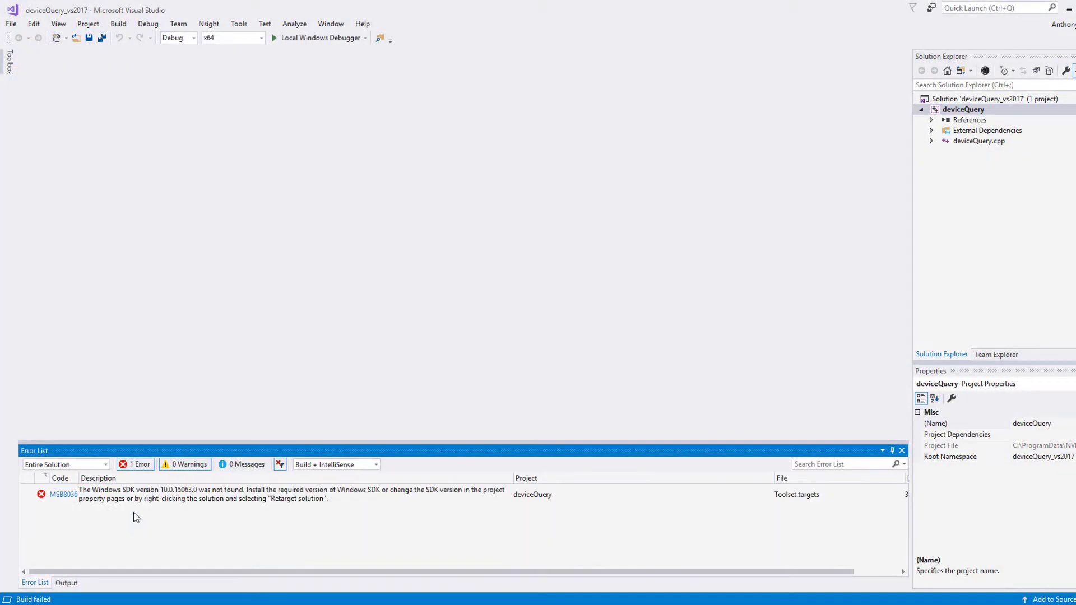
{"action": "mouse_move", "coordinate": [180, 499]}
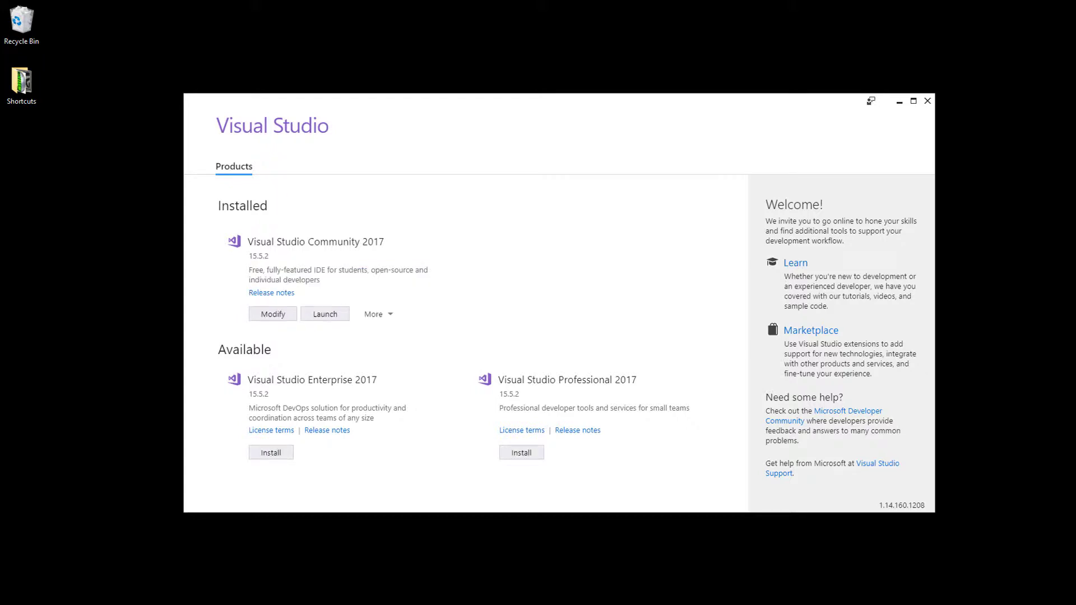
Step: Launch Visual Studio Community 2017 from the installer
{"action": "left_click", "coordinate": [324, 314]}
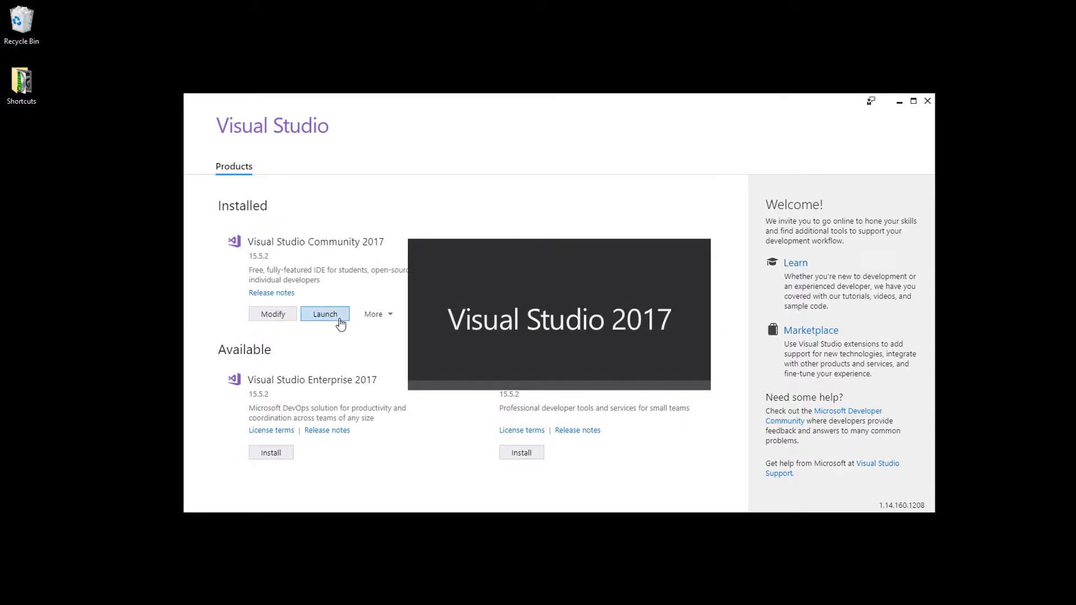
{"action": "left_click", "coordinate": [325, 314]}
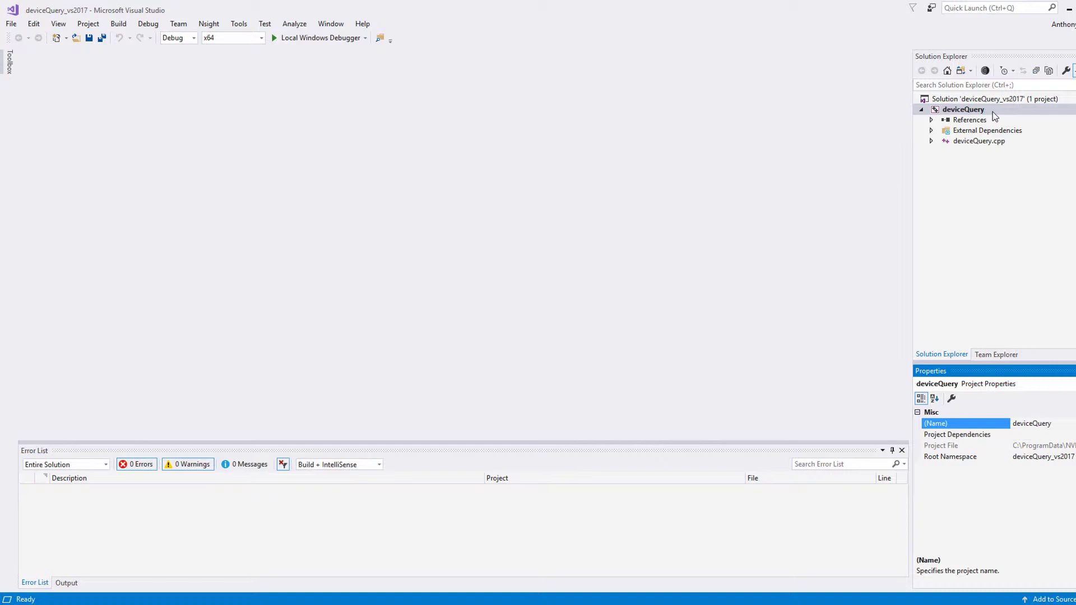
Step: Clean the deviceQuery project from its Solution Explorer context menu
{"action": "right_click", "coordinate": [964, 109]}
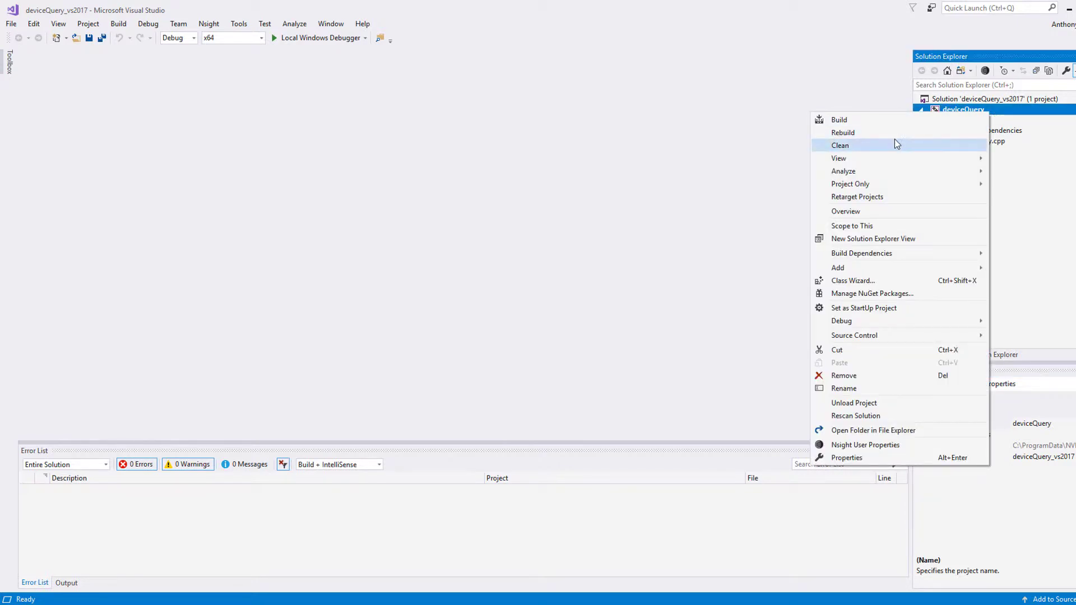
{"action": "left_click", "coordinate": [838, 119]}
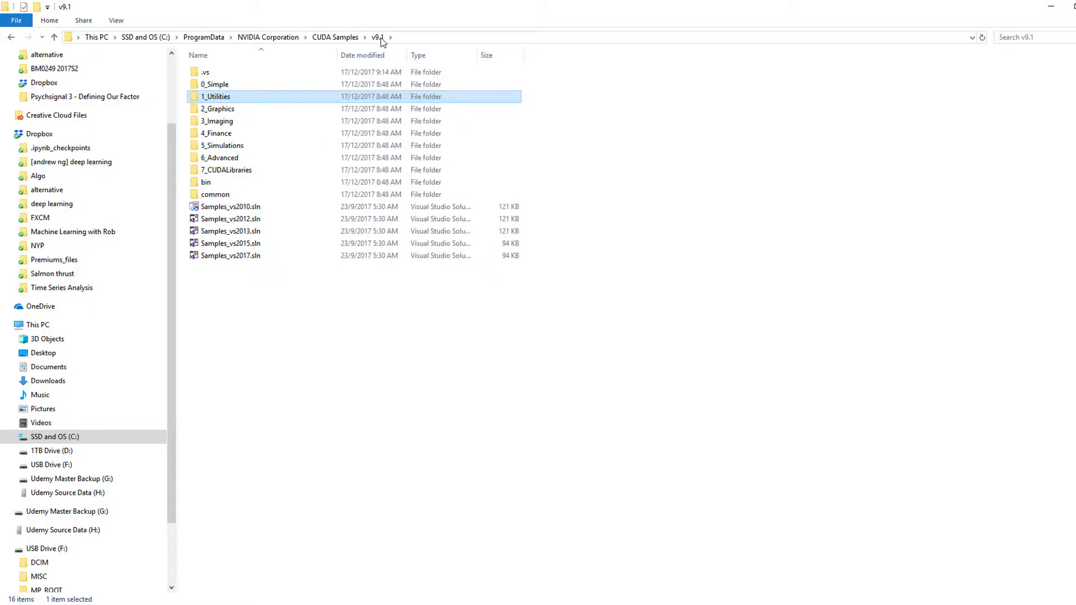
Step: Search the v9.1 samples for deviceQuery.exe, open its Debug folder, and run it
{"action": "left_click", "coordinate": [1022, 37]}
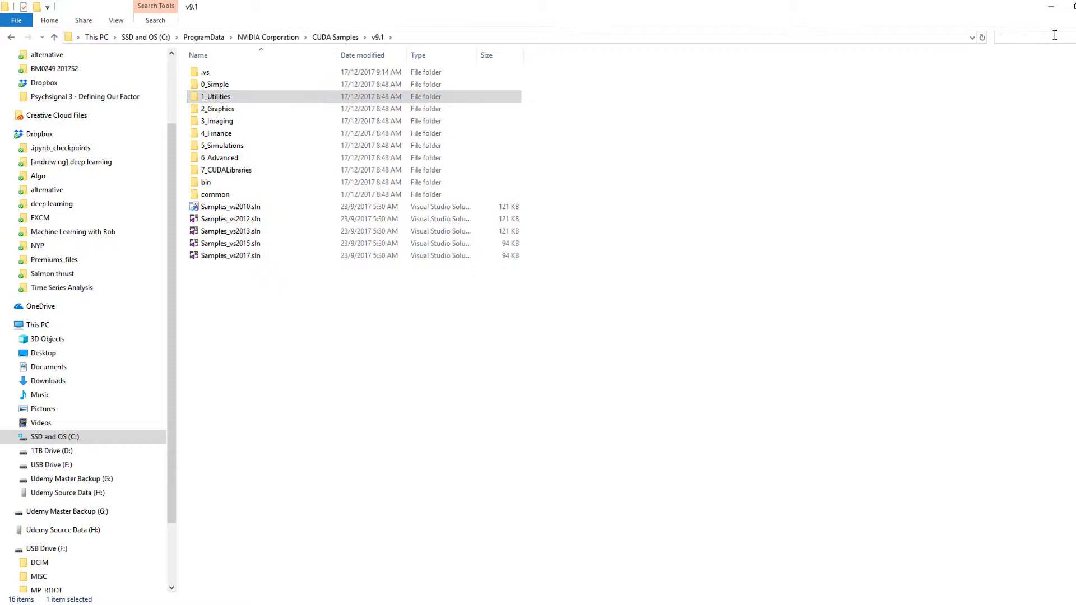
{"action": "type", "text": "deve"}
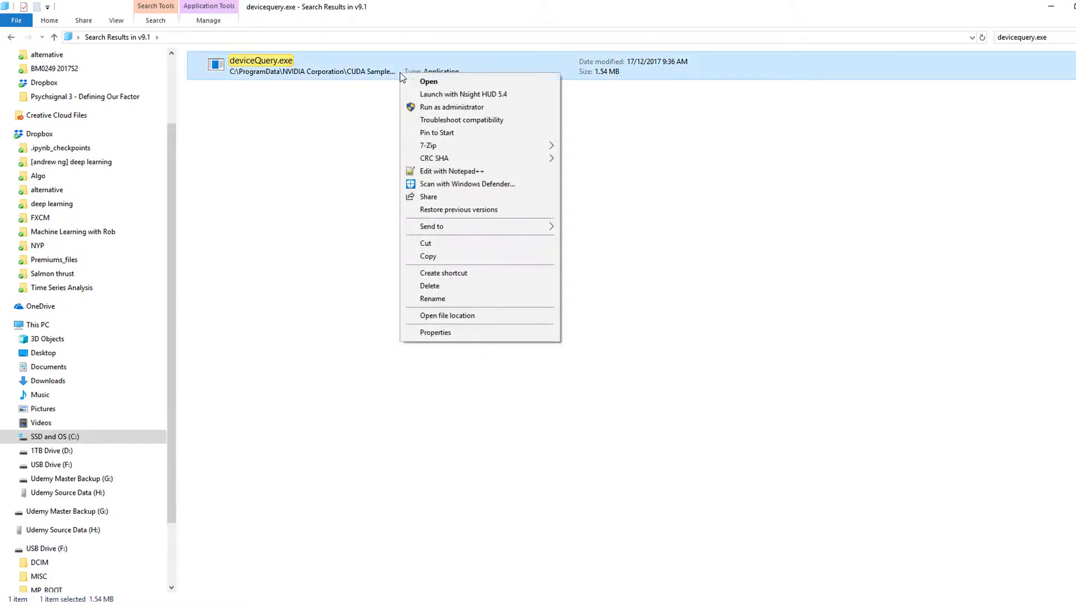
{"action": "mouse_move", "coordinate": [490, 316]}
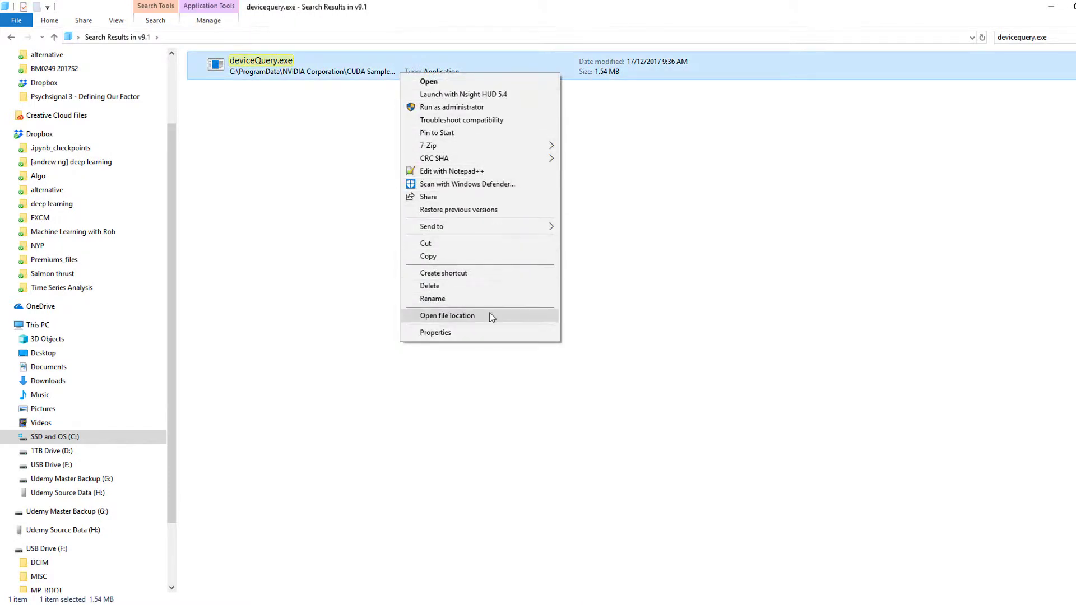
{"action": "left_click", "coordinate": [447, 316]}
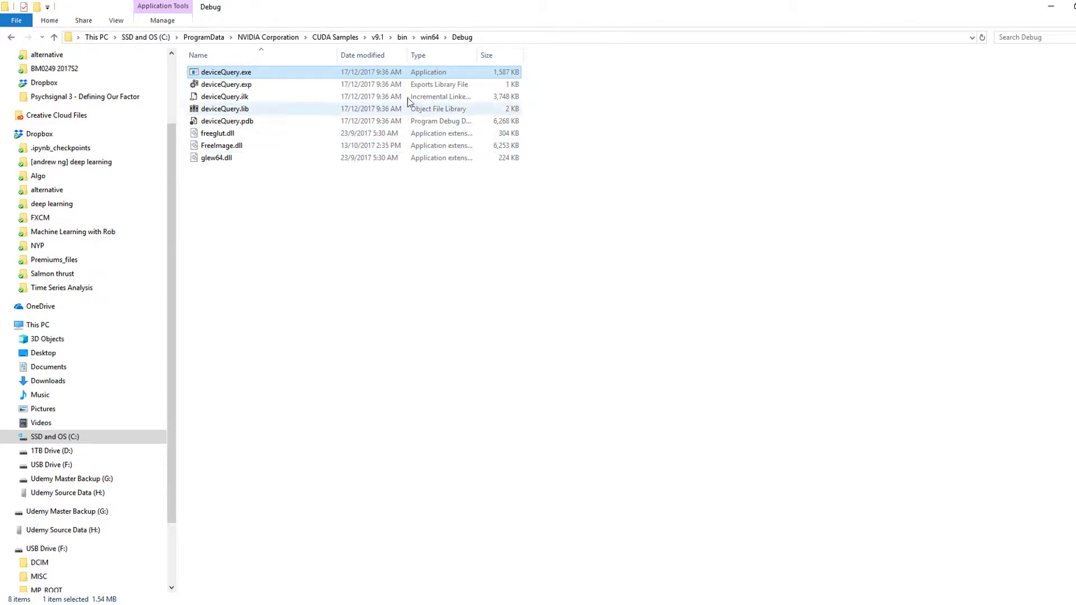
{"action": "mouse_move", "coordinate": [458, 46]}
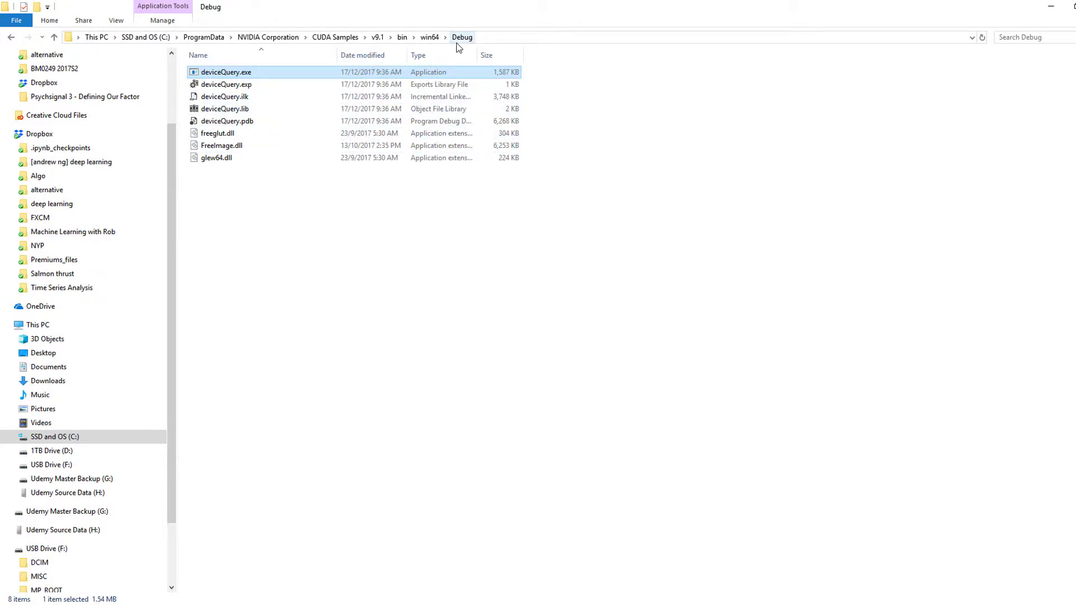
{"action": "mouse_move", "coordinate": [486, 47]}
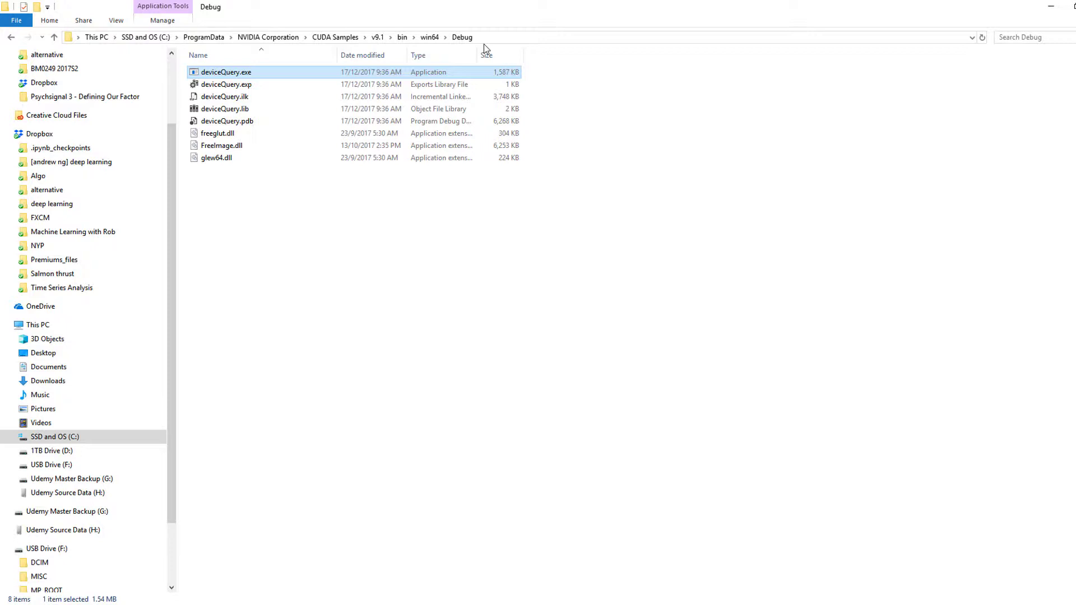
{"action": "mouse_move", "coordinate": [288, 77]}
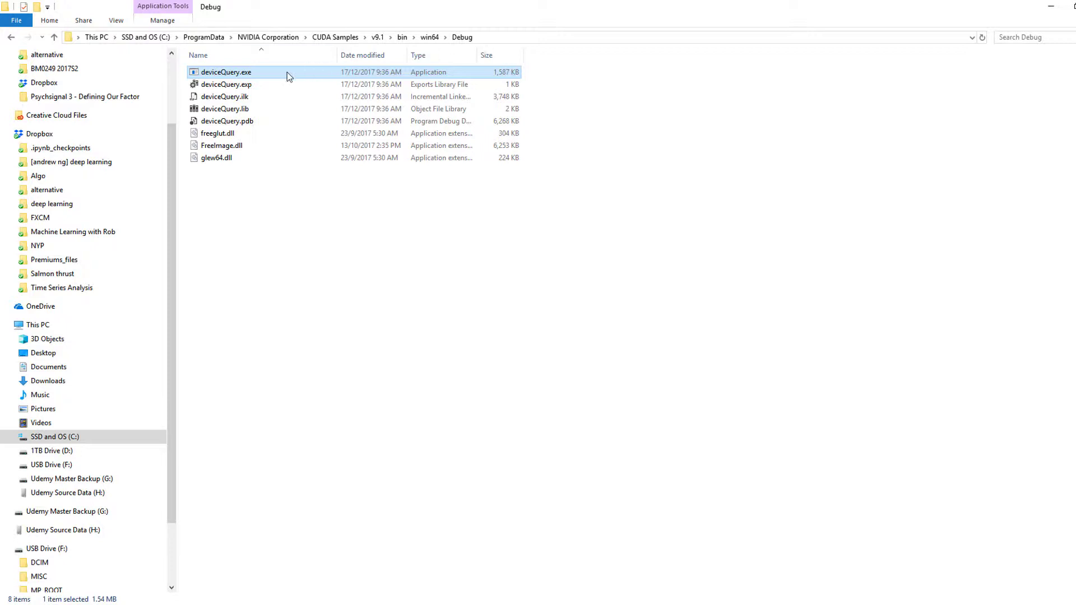
{"action": "double_click", "coordinate": [226, 71]}
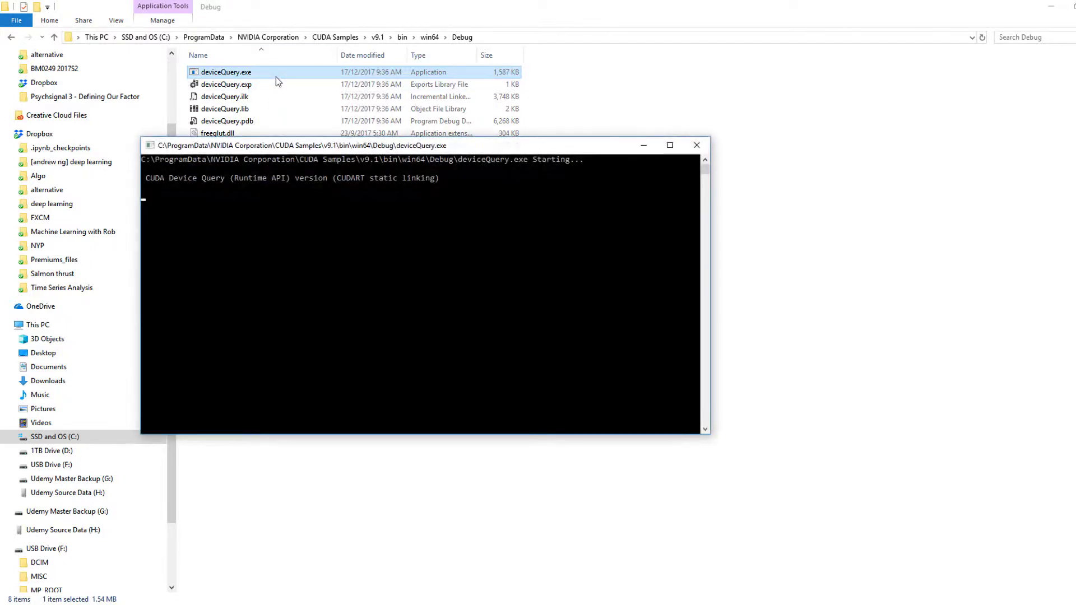
{"action": "left_click", "coordinate": [697, 144]}
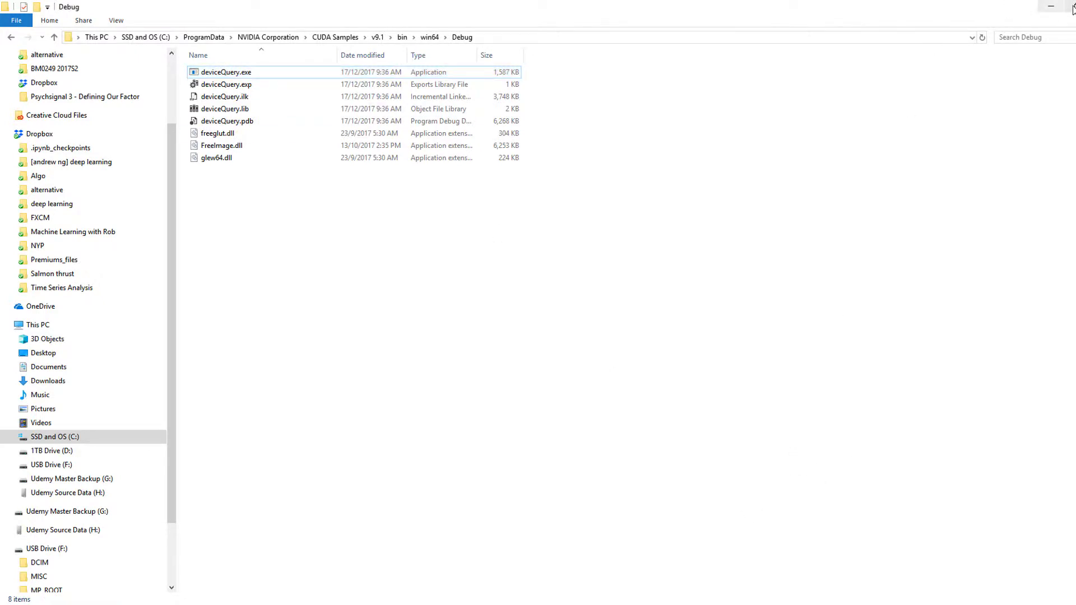
Step: Restore down the Explorer window and launch Command Prompt from Start search
{"action": "left_click", "coordinate": [1063, 7]}
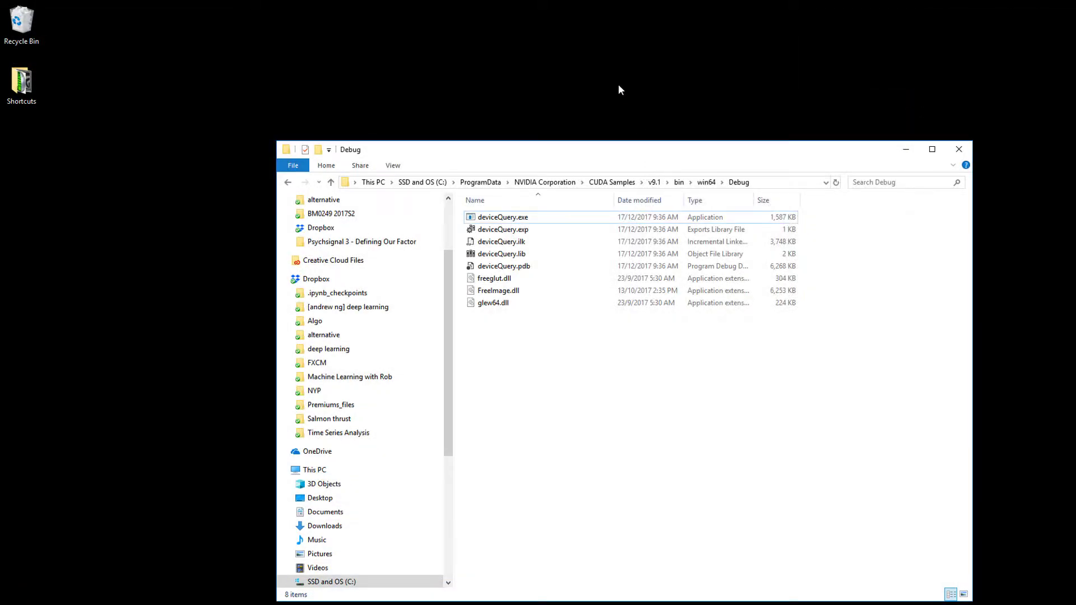
{"action": "right_click", "coordinate": [563, 379]}
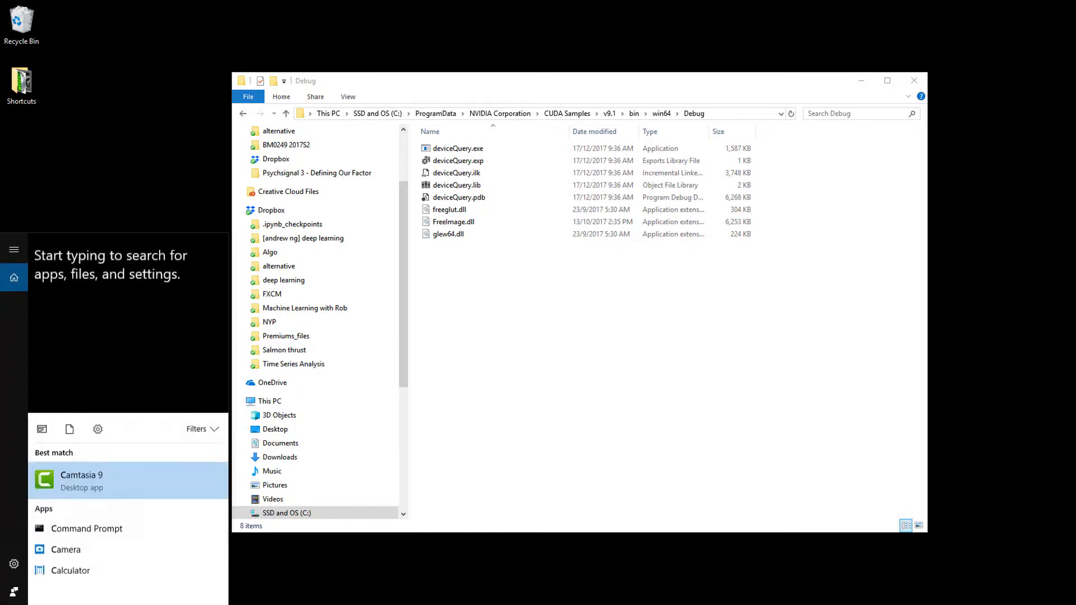
{"action": "left_click", "coordinate": [86, 528]}
{"action": "type", "text": "dev"}
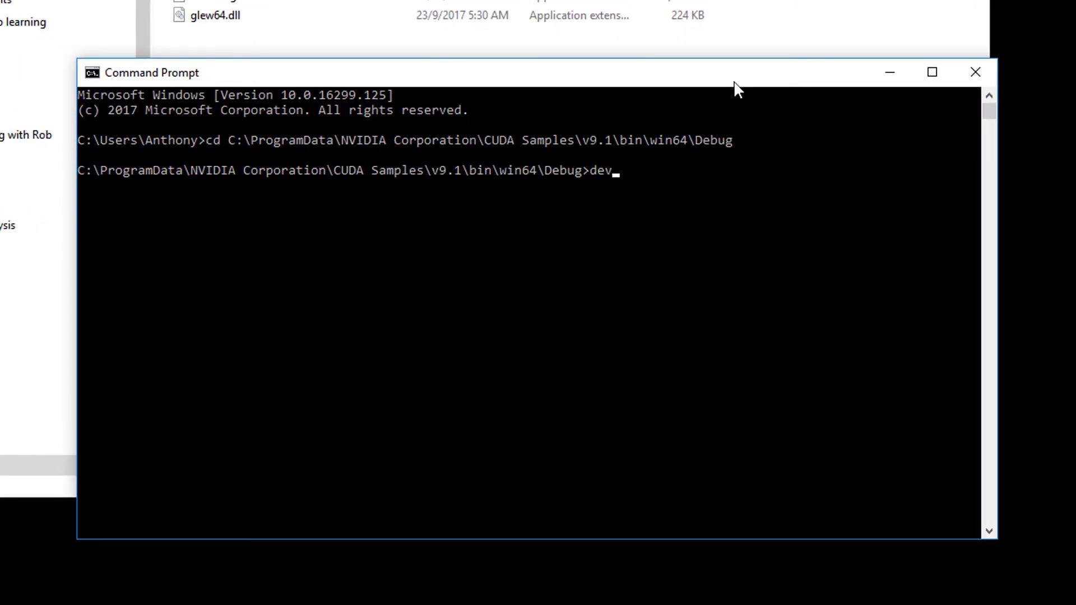
Step: Run deviceQuery in the Debug folder, showing CUDA 9.1, one device, Result = PASS
{"action": "type", "text": "ice"}
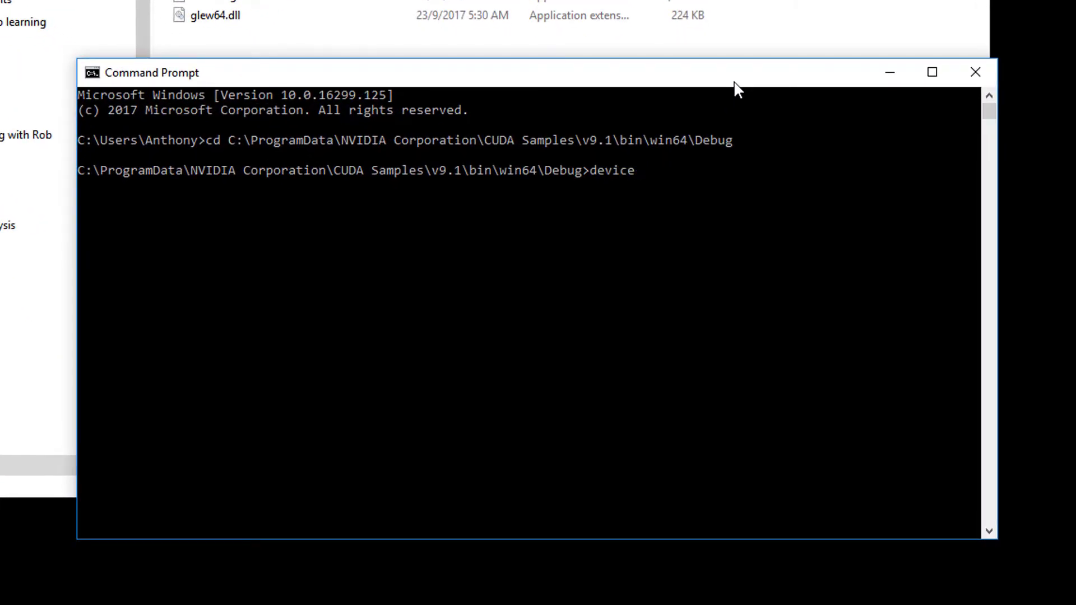
{"action": "key", "text": "Return"}
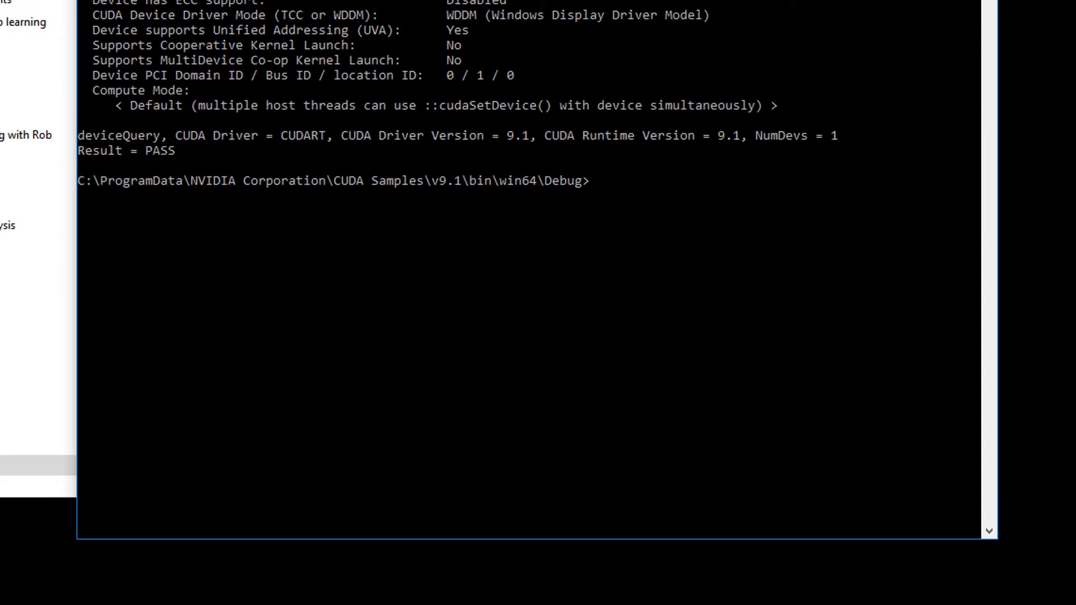
{"action": "scroll", "scroll_direction": "up", "scroll_amount": 3}
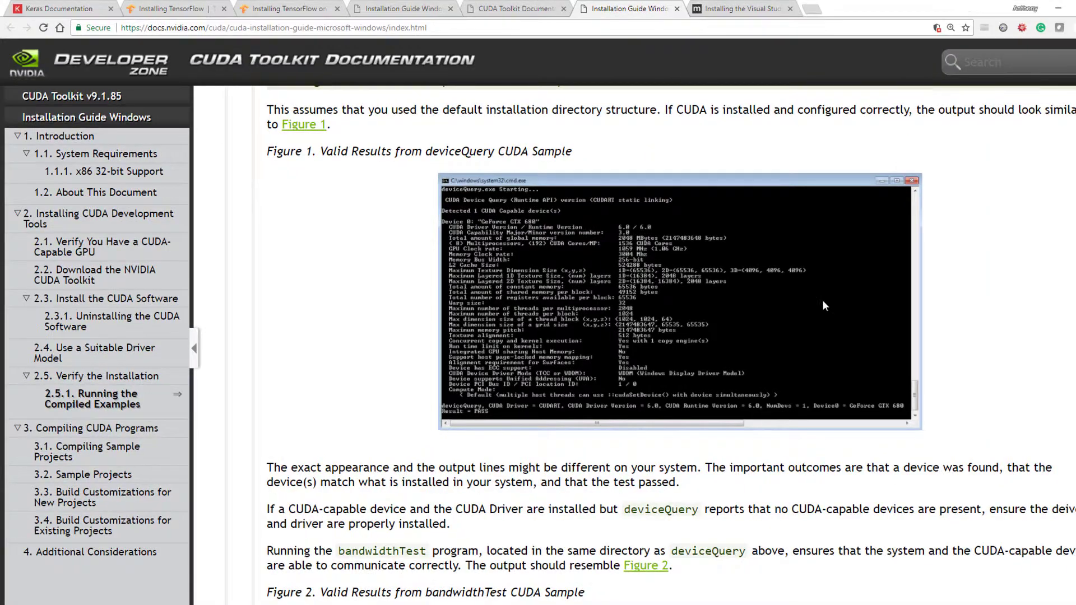
Step: Scroll the CUDA guide back to section 2.5.1 and Figure 1's valid results
{"action": "scroll", "scroll_direction": "up", "scroll_amount": 3}
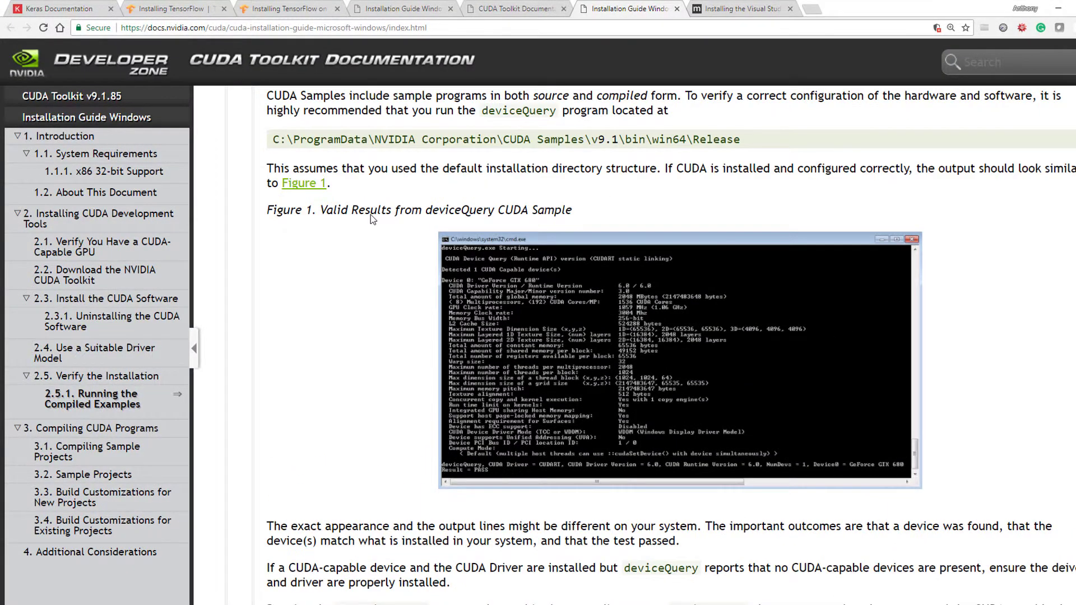
{"action": "scroll", "scroll_direction": "up", "scroll_amount": 3}
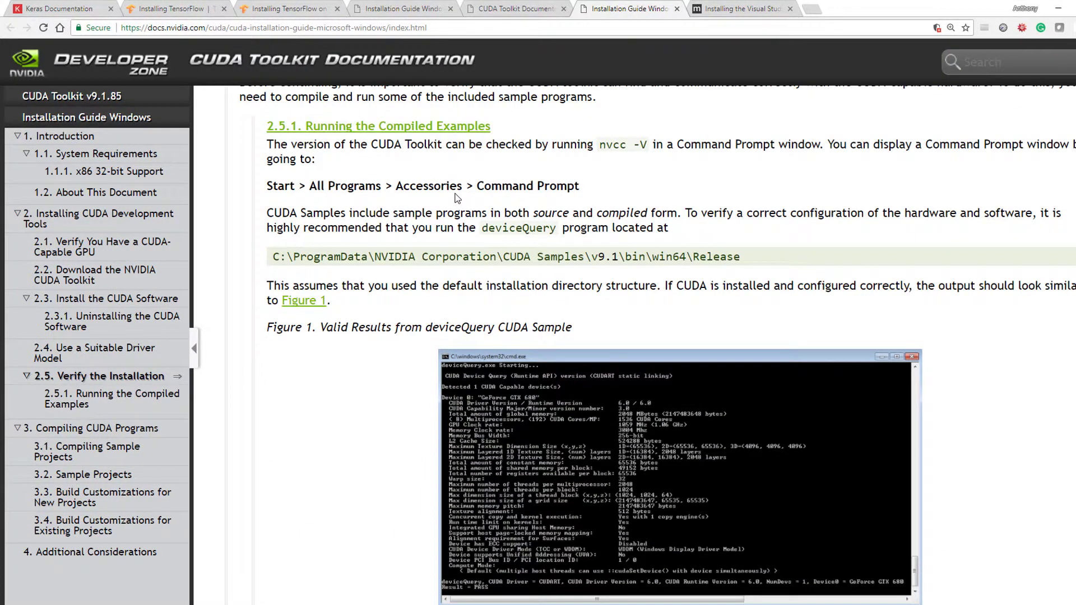
{"action": "mouse_move", "coordinate": [1000, 317]}
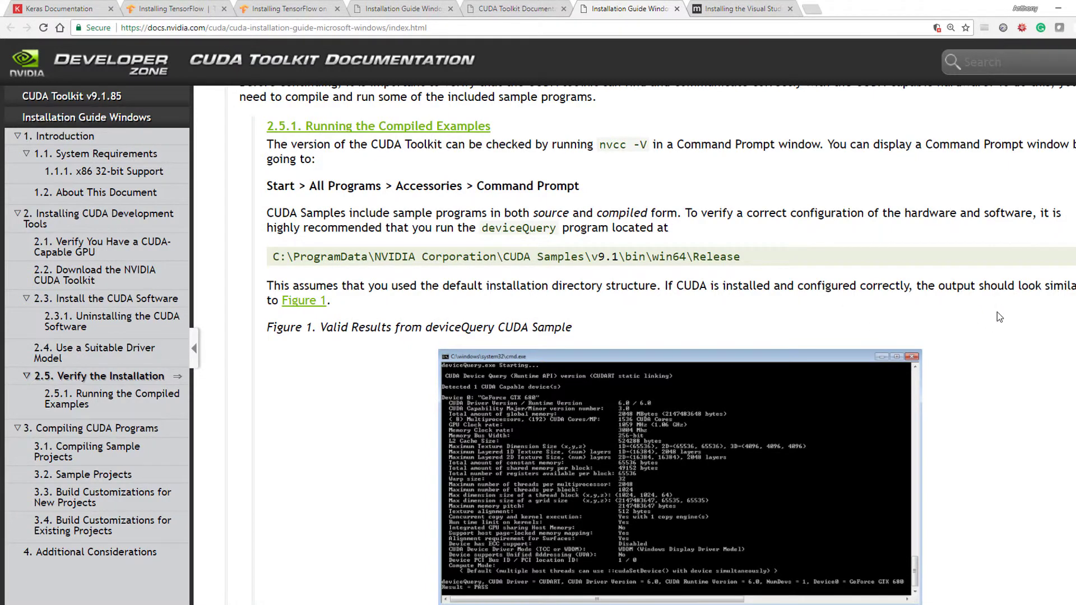
{"action": "scroll", "scroll_direction": "down", "scroll_amount": 3}
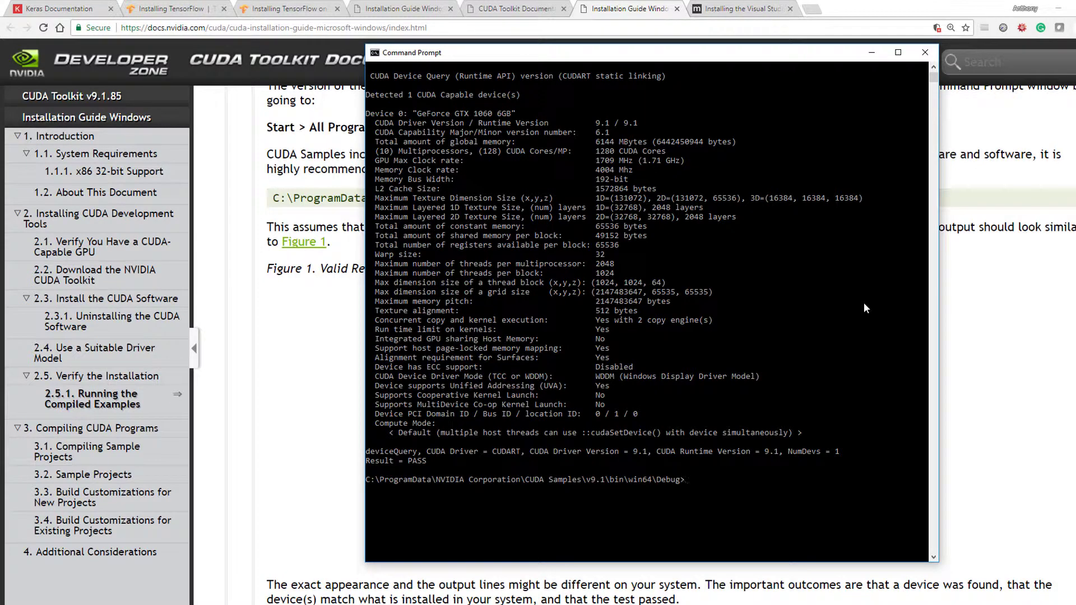
{"action": "mouse_move", "coordinate": [489, 126]}
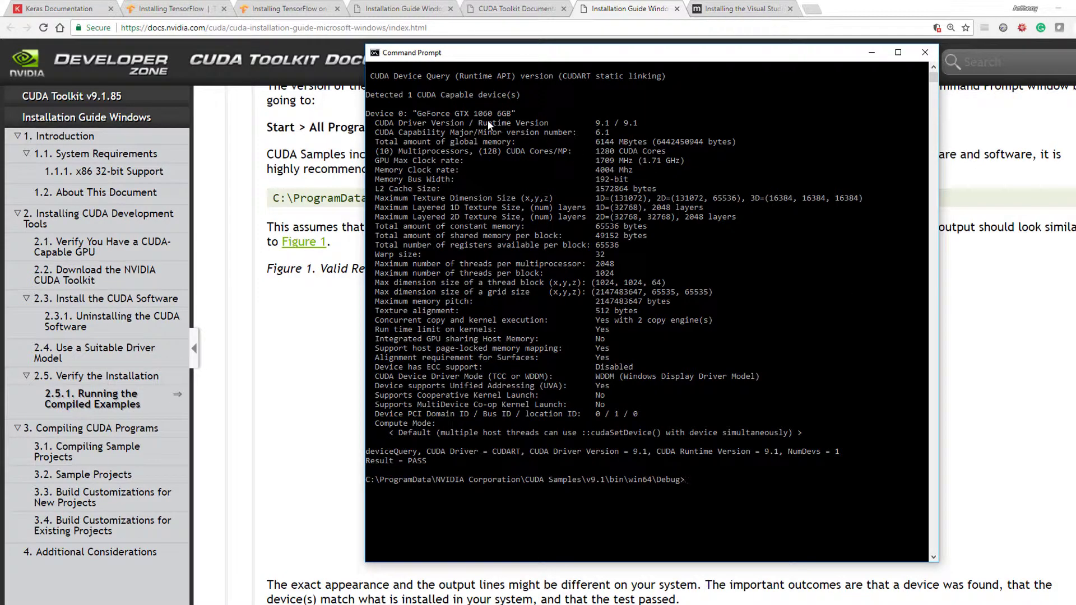
{"action": "mouse_move", "coordinate": [650, 134]}
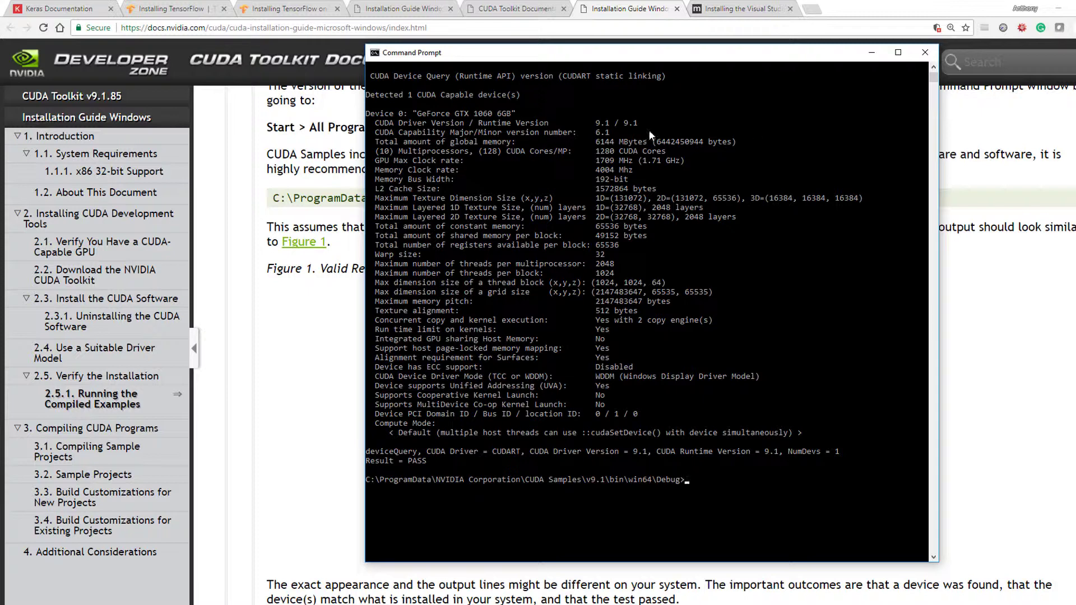
{"action": "mouse_move", "coordinate": [582, 152]}
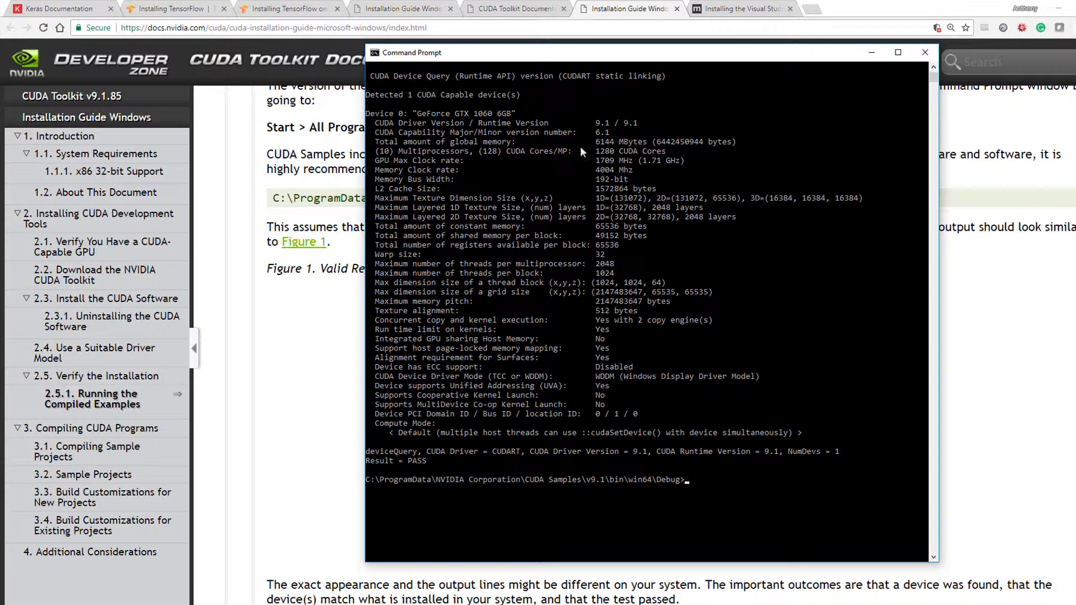
{"action": "mouse_move", "coordinate": [696, 153]}
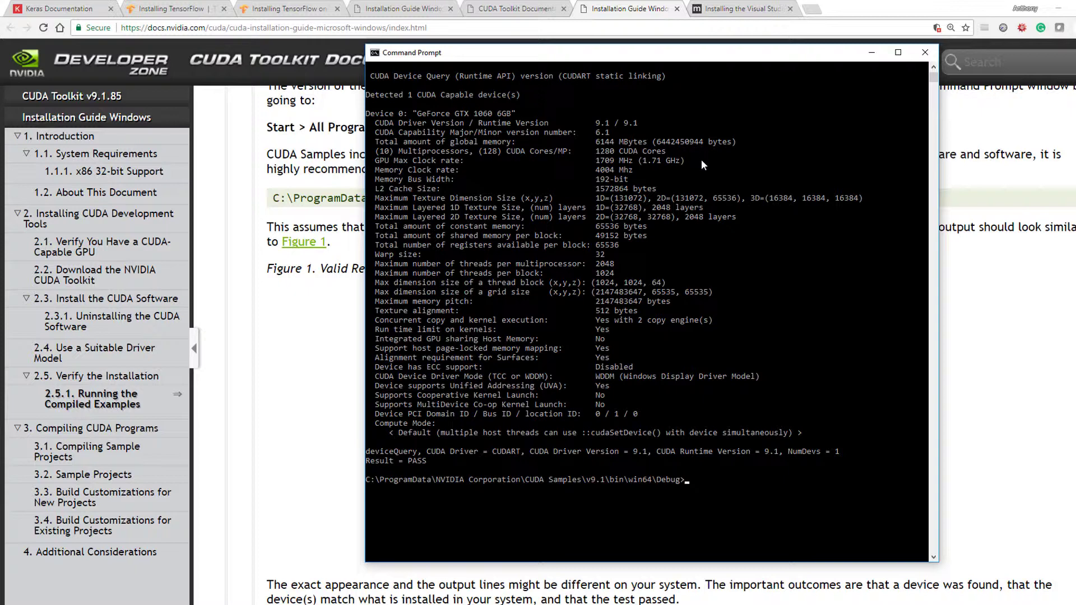
{"action": "mouse_move", "coordinate": [659, 176]}
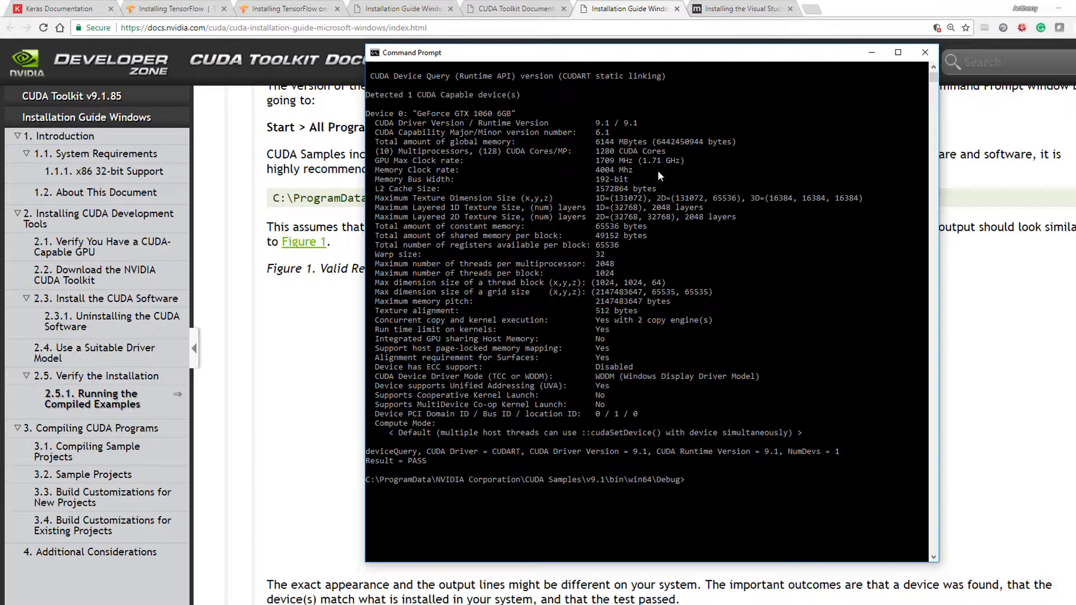
{"action": "mouse_move", "coordinate": [664, 235]}
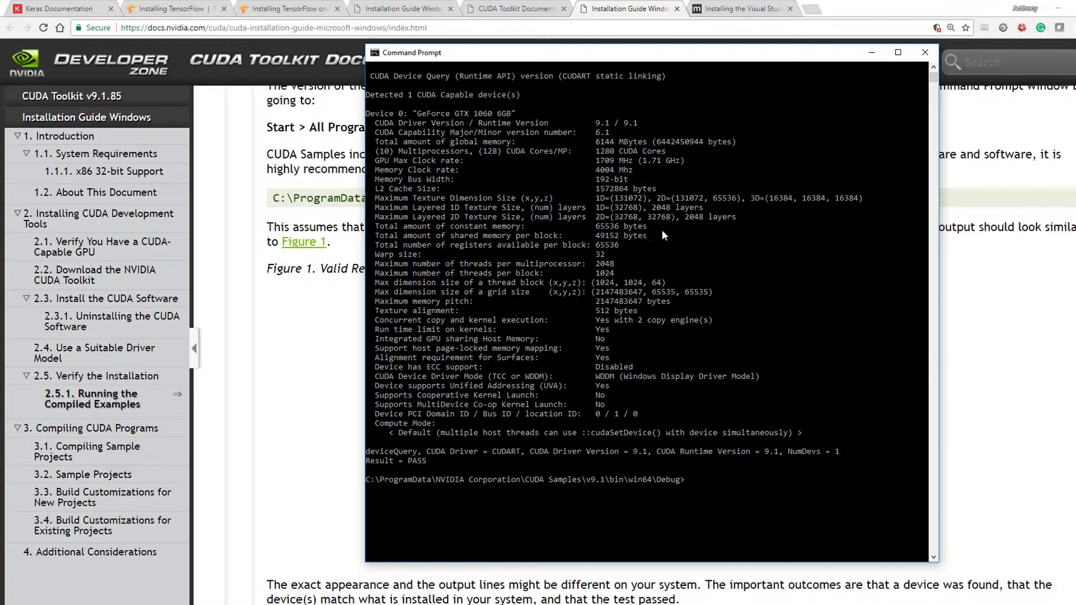
{"action": "mouse_move", "coordinate": [637, 339]}
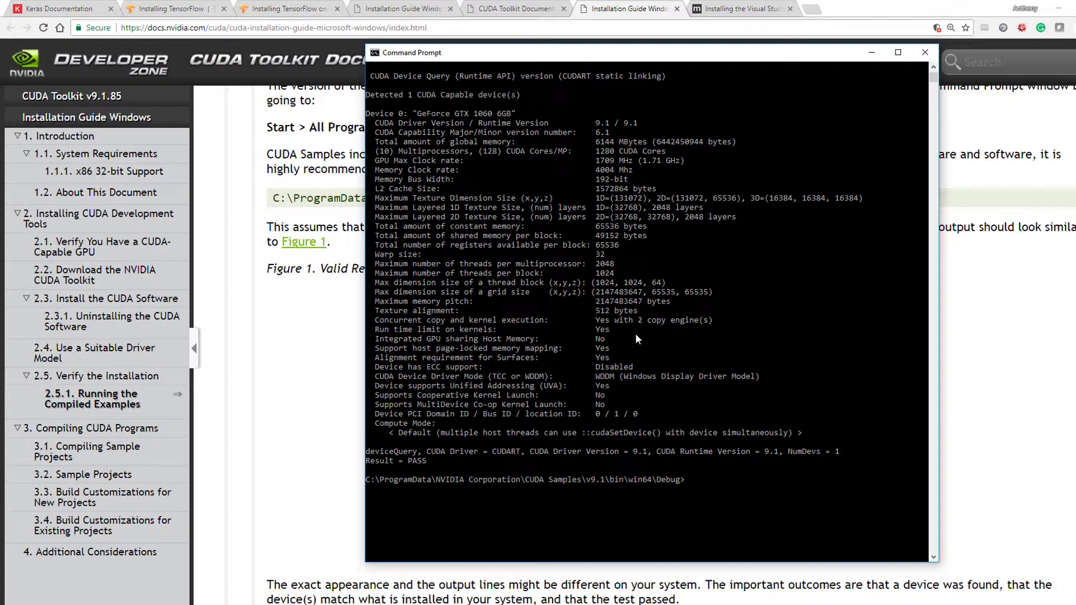
{"action": "mouse_move", "coordinate": [623, 395]}
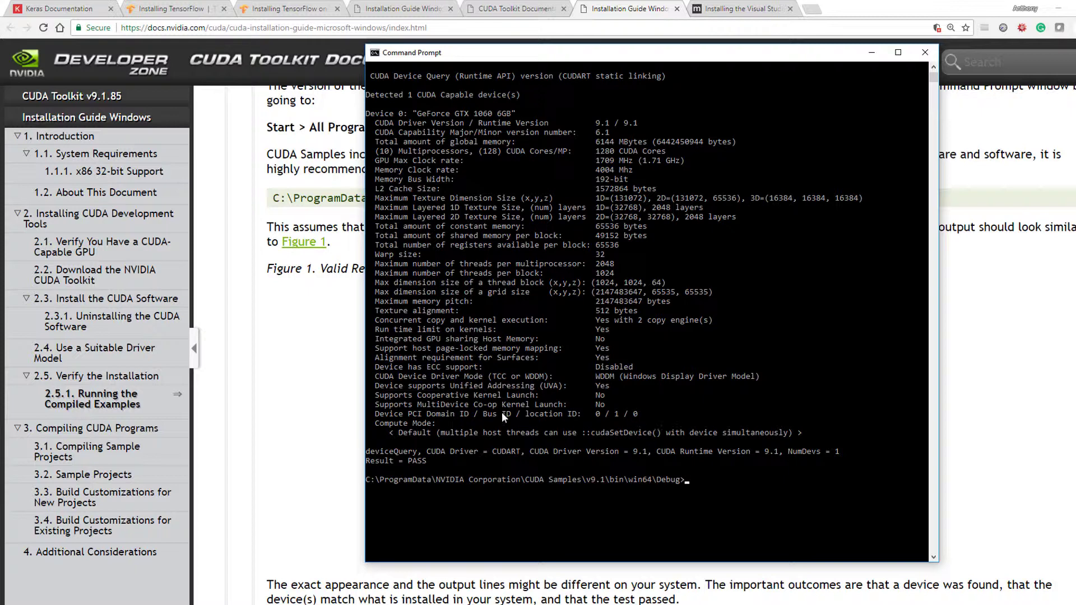
{"action": "mouse_move", "coordinate": [710, 410]}
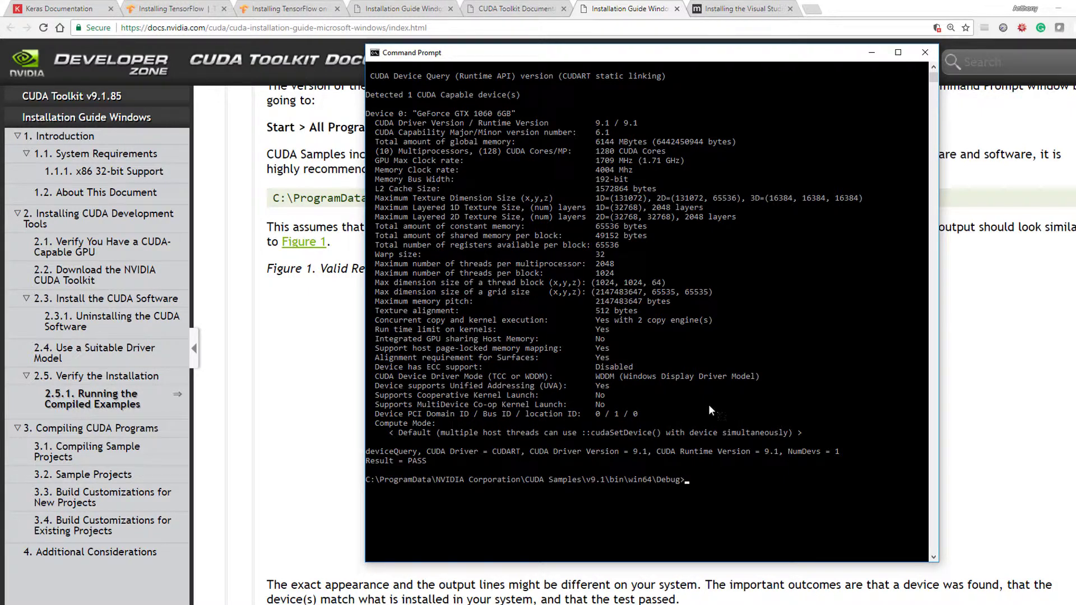
{"action": "mouse_move", "coordinate": [810, 437]}
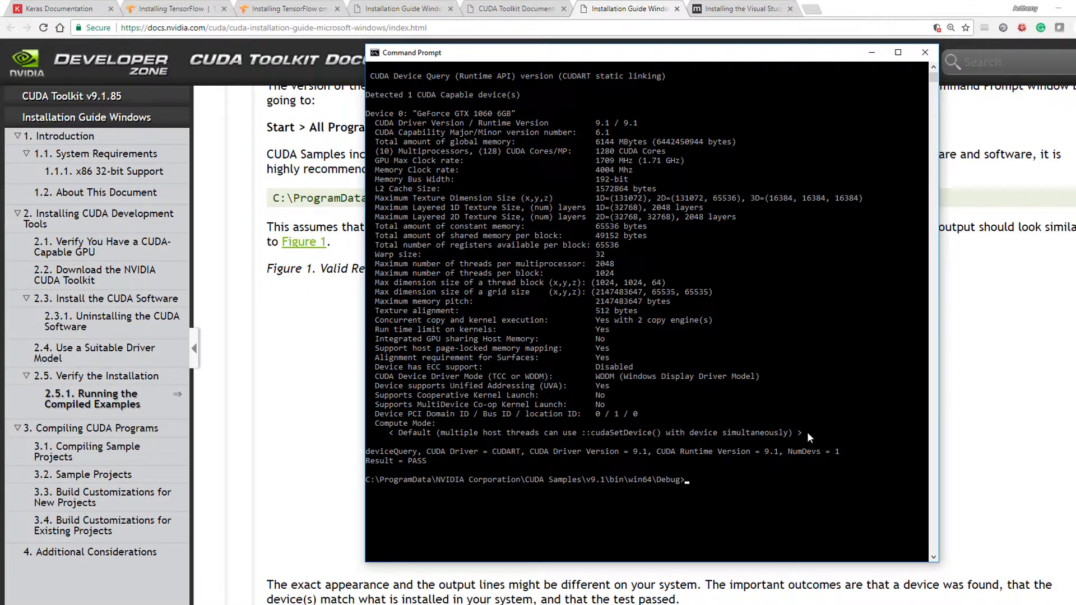
{"action": "mouse_move", "coordinate": [755, 480]}
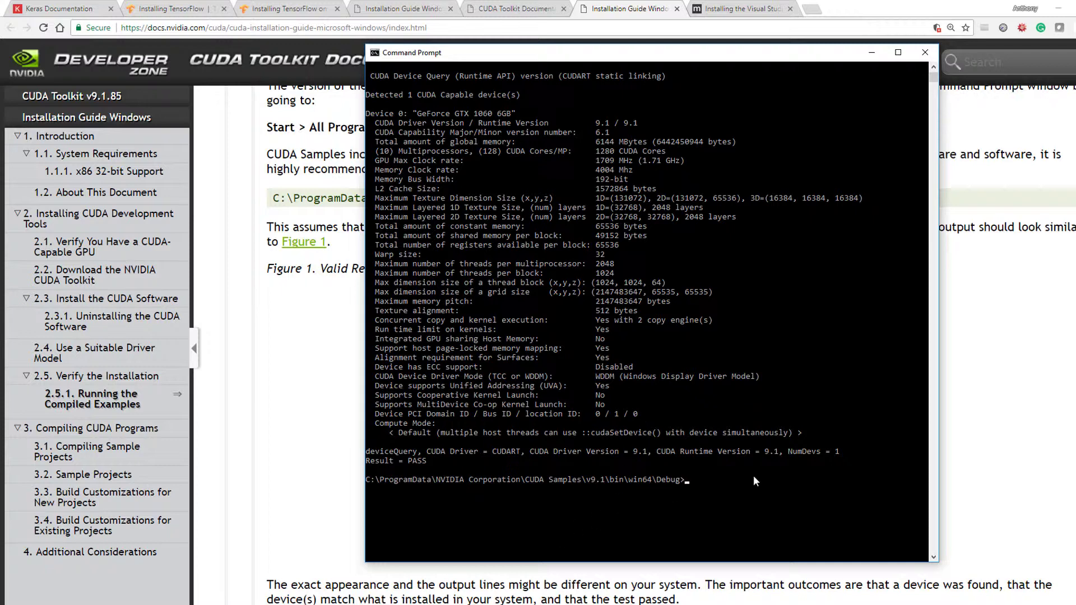